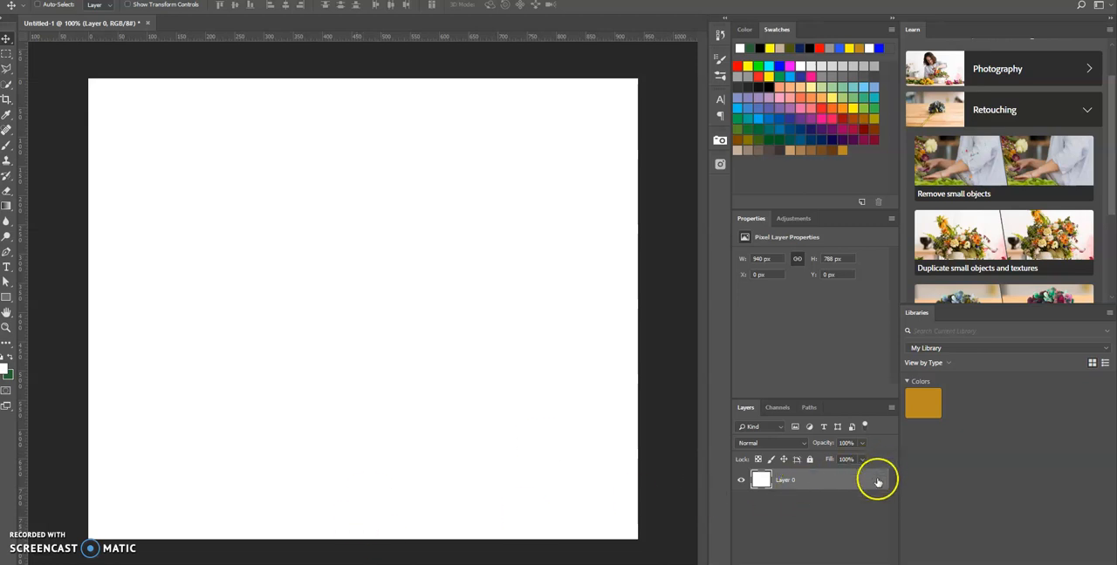
{"action": "mouse_move", "coordinate": [76, 83]}
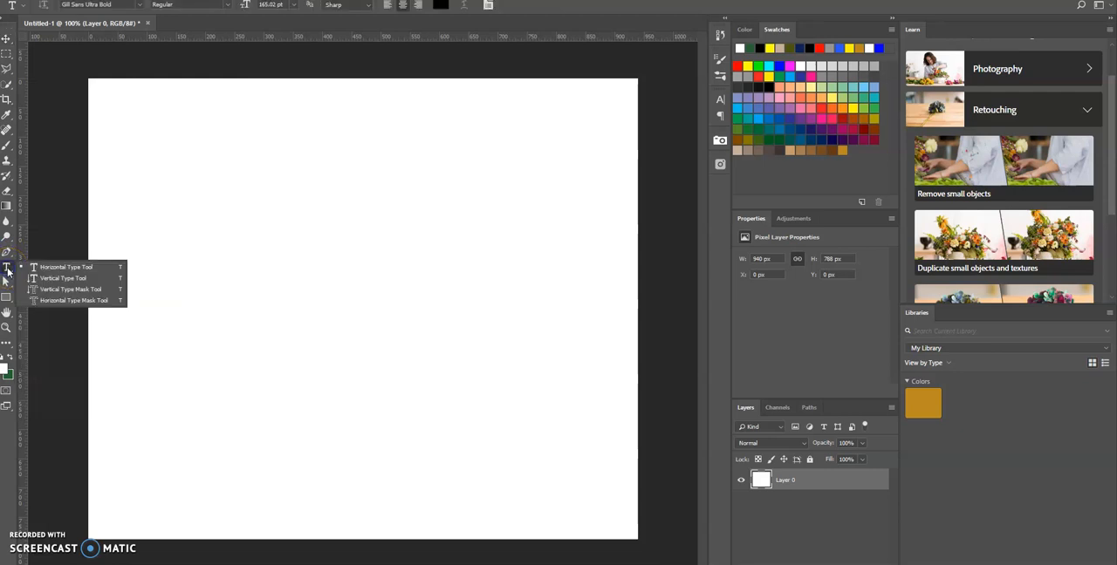
{"action": "mouse_move", "coordinate": [231, 213]}
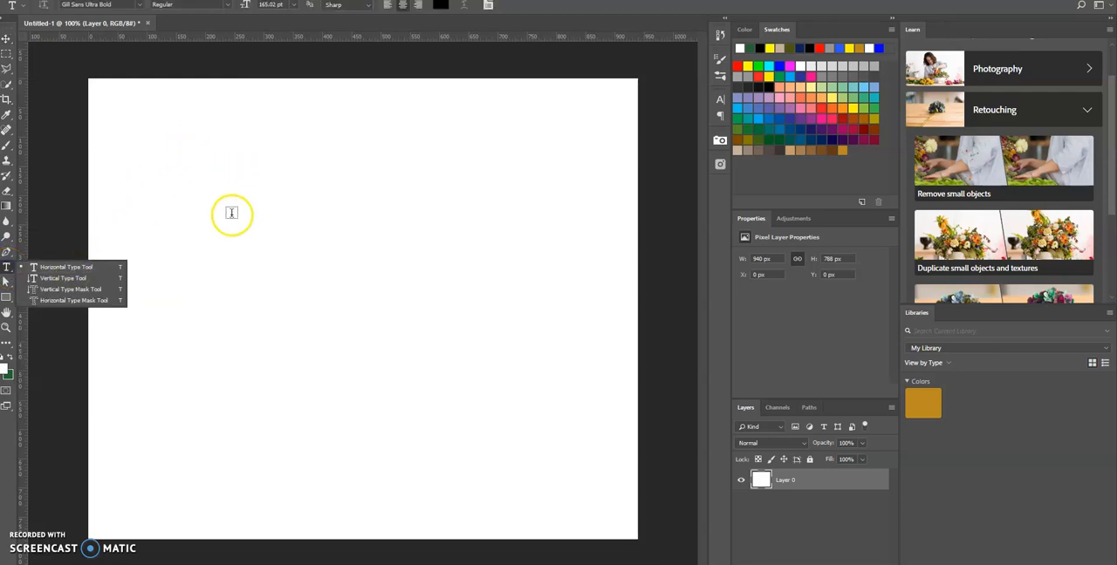
Type the word 'TEXT' in black Gill Sans Ultra Bold on the canvas.
{"action": "left_click", "coordinate": [221, 222]}
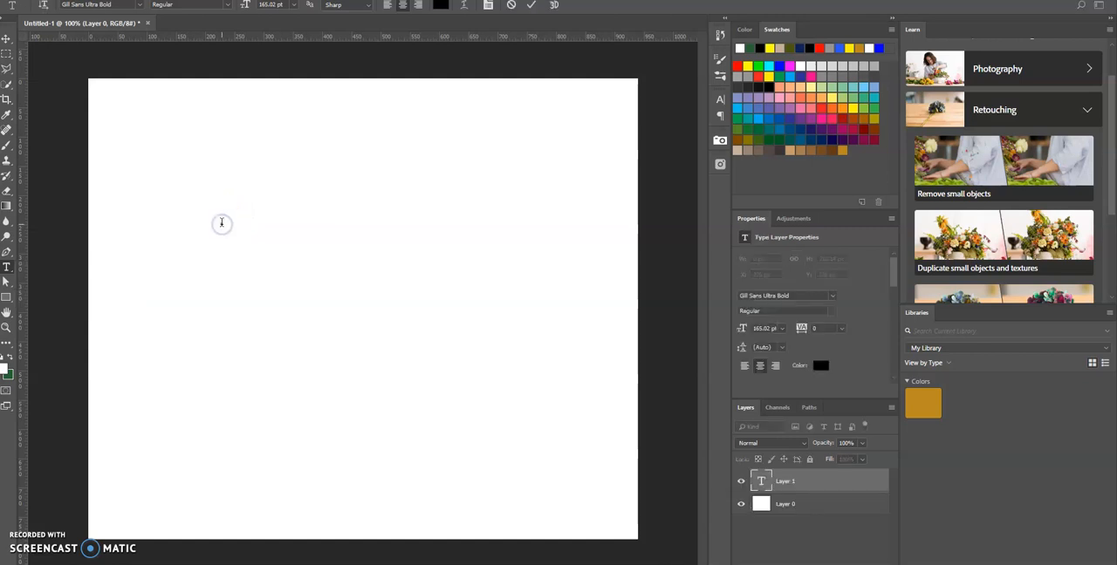
{"action": "mouse_move", "coordinate": [221, 223]}
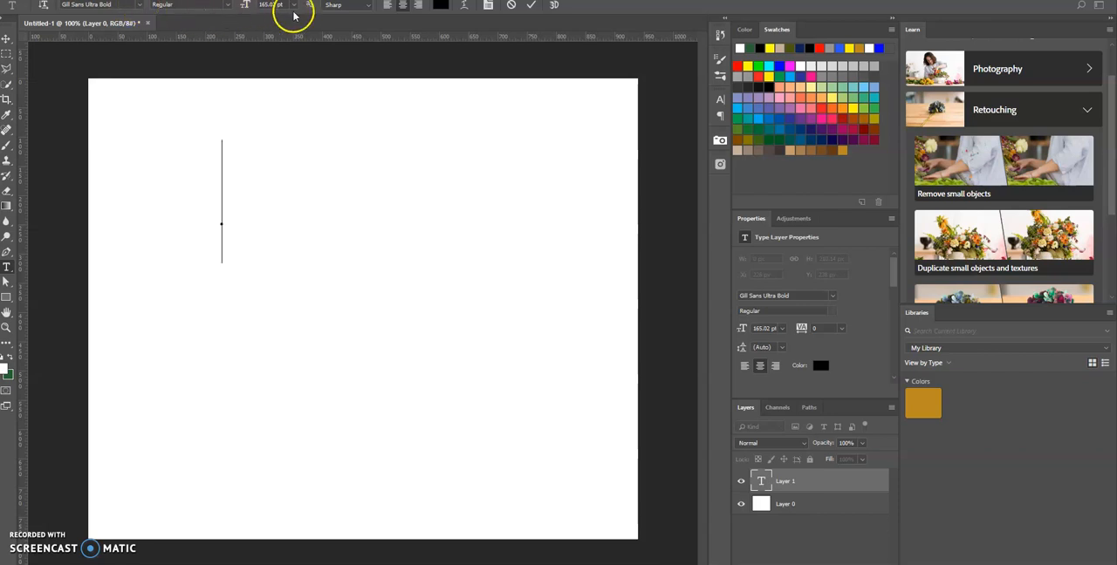
{"action": "mouse_move", "coordinate": [258, 217]}
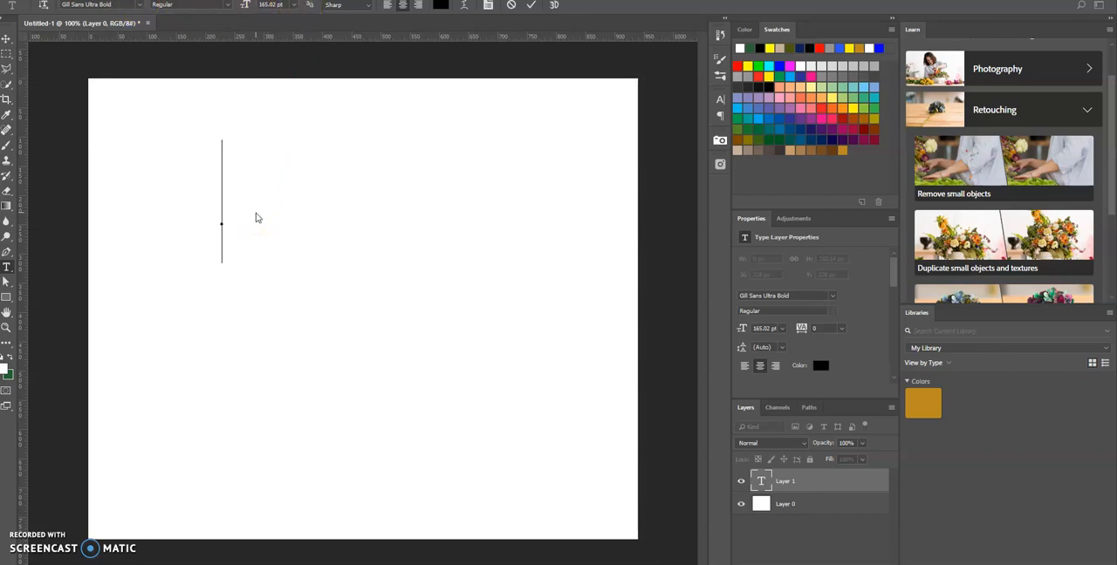
{"action": "type", "text": "TEXT"}
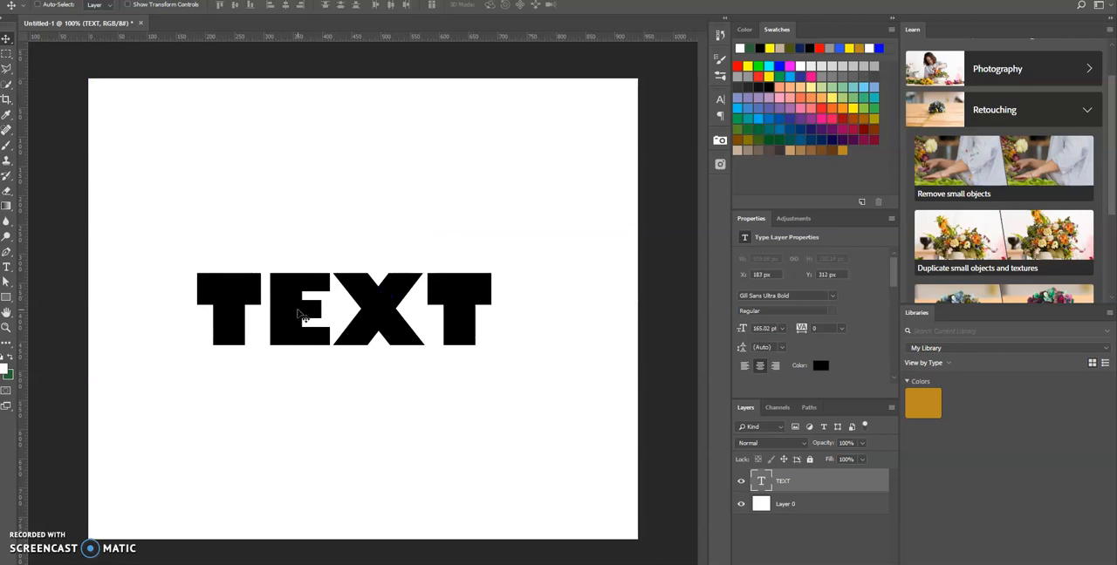
{"action": "mouse_move", "coordinate": [610, 367]}
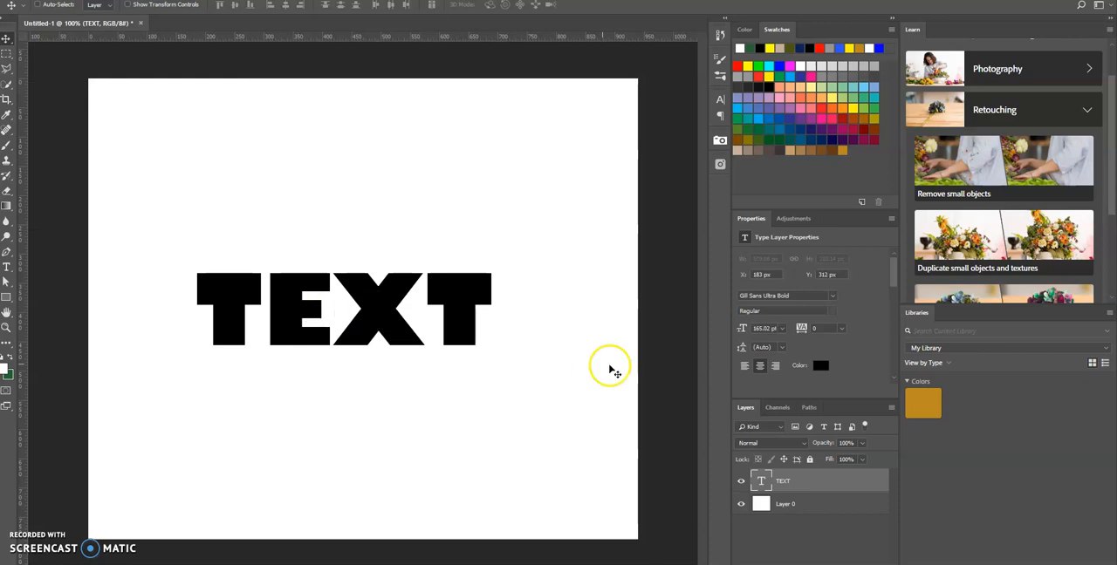
{"action": "mouse_move", "coordinate": [807, 530]}
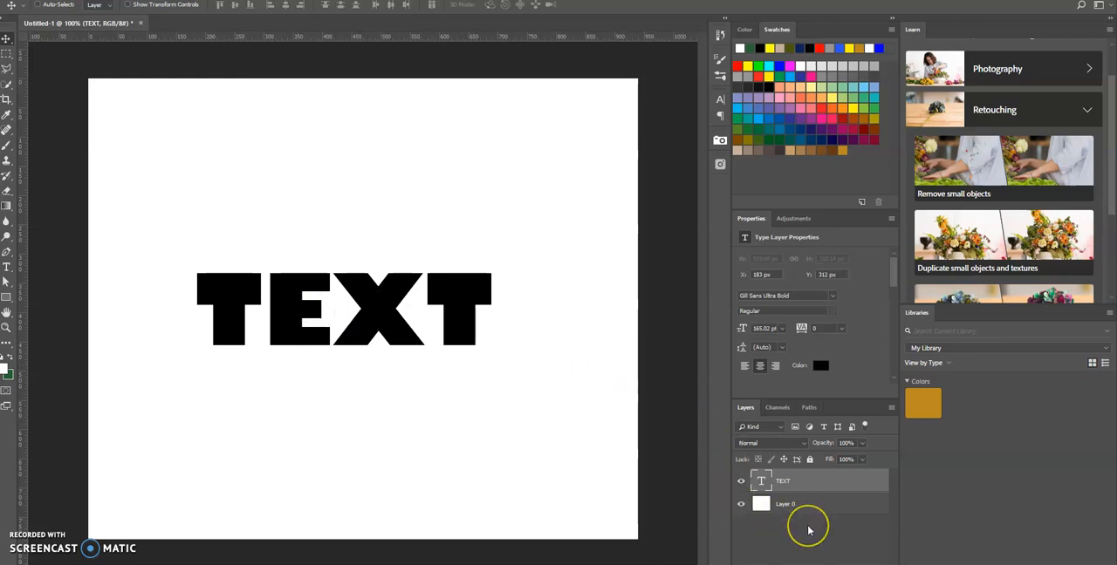
{"action": "mouse_move", "coordinate": [807, 528]}
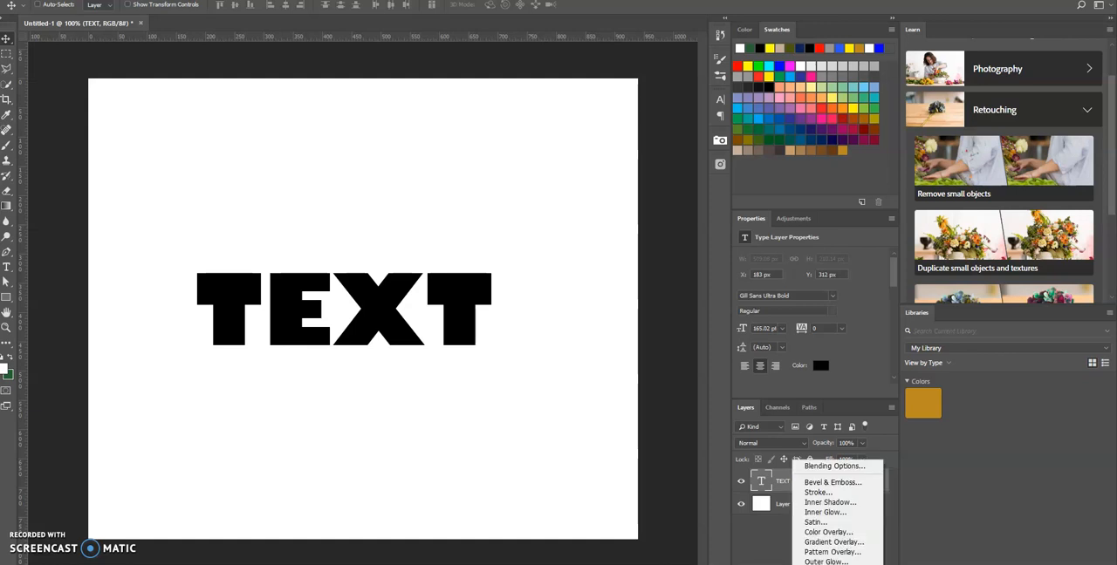
{"action": "mouse_move", "coordinate": [818, 492]}
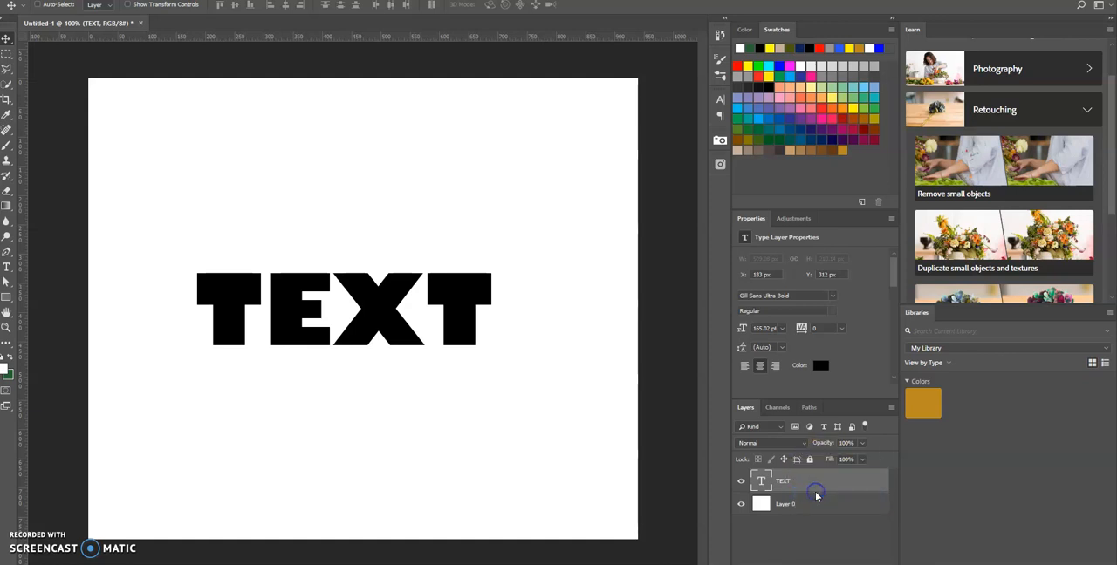
Open the Layer Style dialog for the TEXT layer to add a stroke.
{"action": "double_click", "coordinate": [783, 481]}
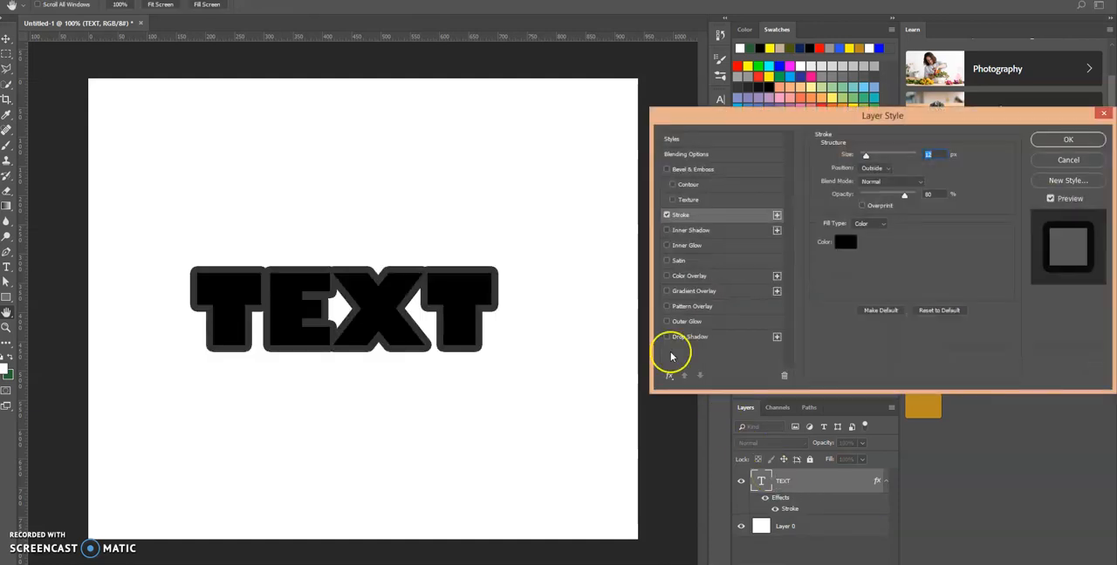
{"action": "mouse_move", "coordinate": [453, 244]}
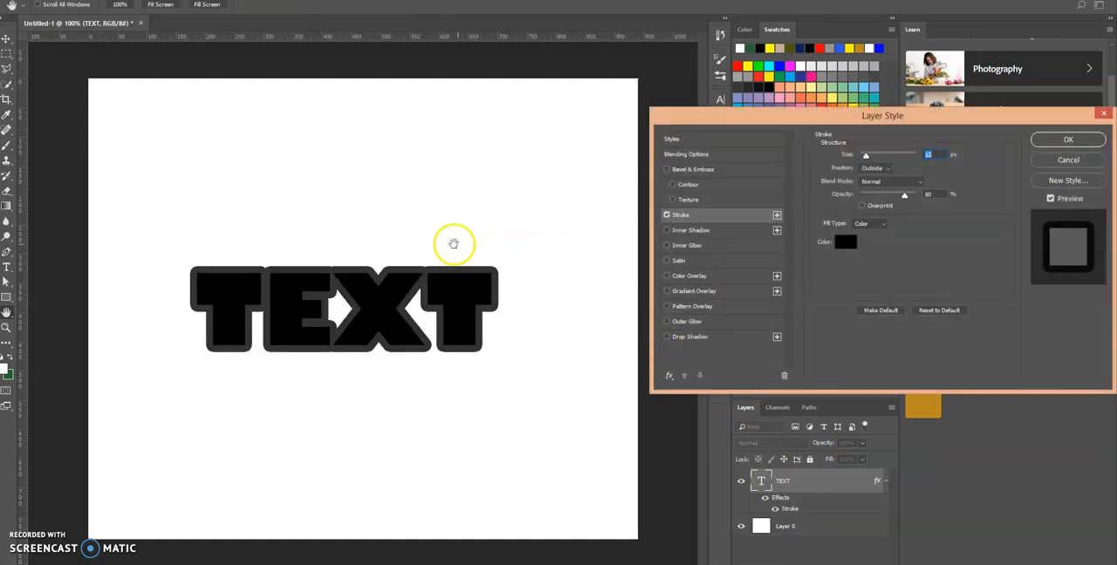
{"action": "mouse_move", "coordinate": [407, 348]}
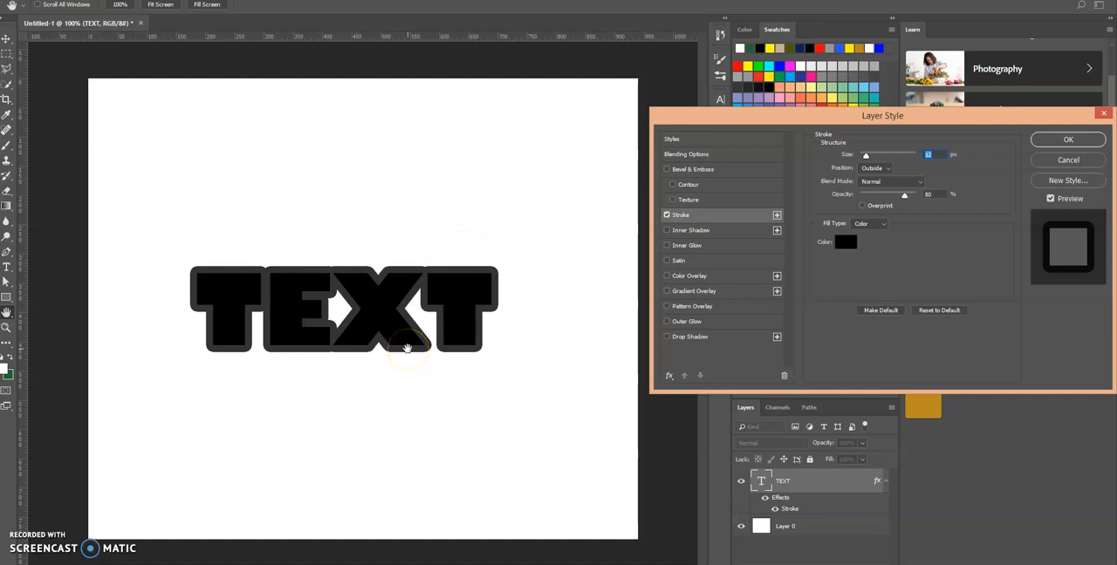
{"action": "mouse_move", "coordinate": [846, 214]}
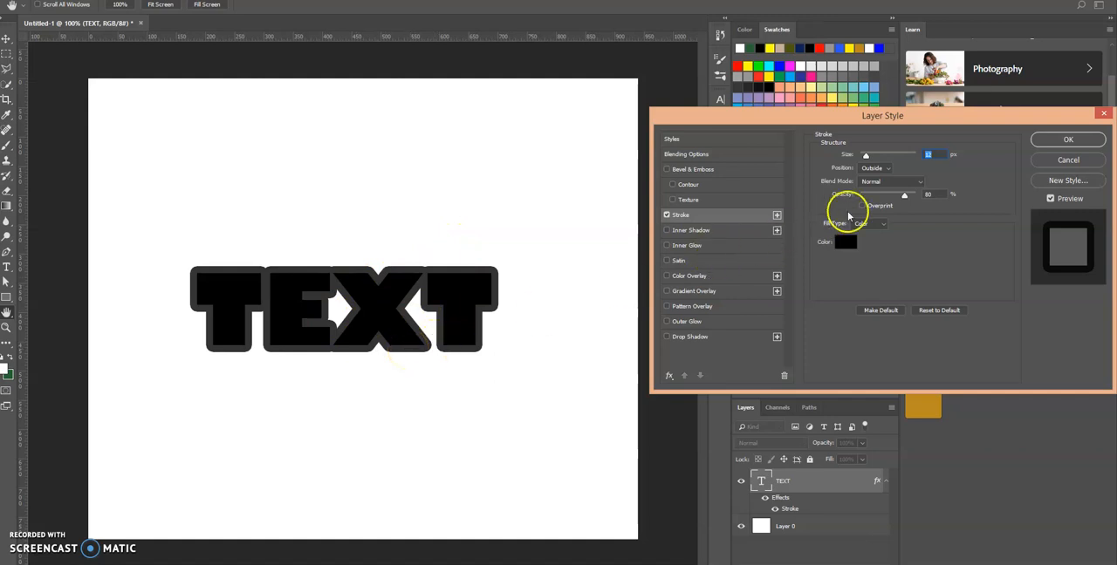
{"action": "mouse_move", "coordinate": [862, 156]}
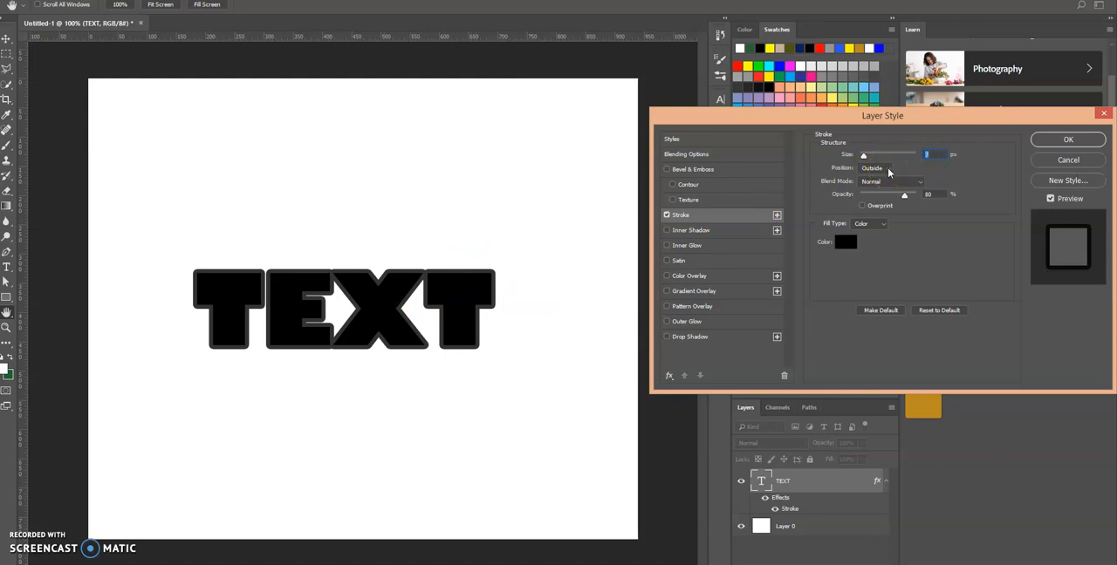
{"action": "left_click", "coordinate": [890, 167]}
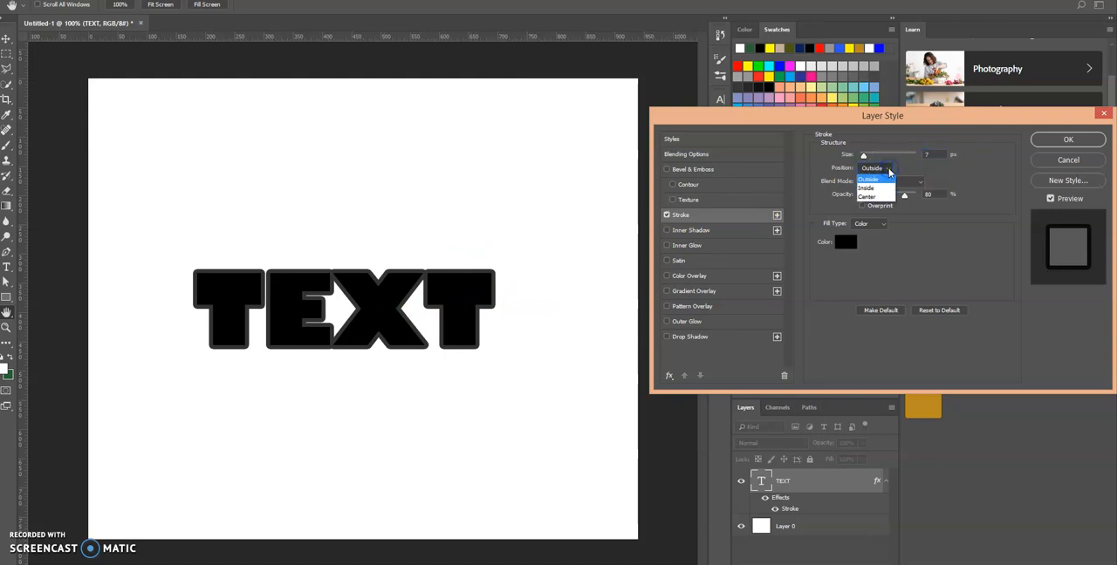
{"action": "left_click", "coordinate": [865, 186]}
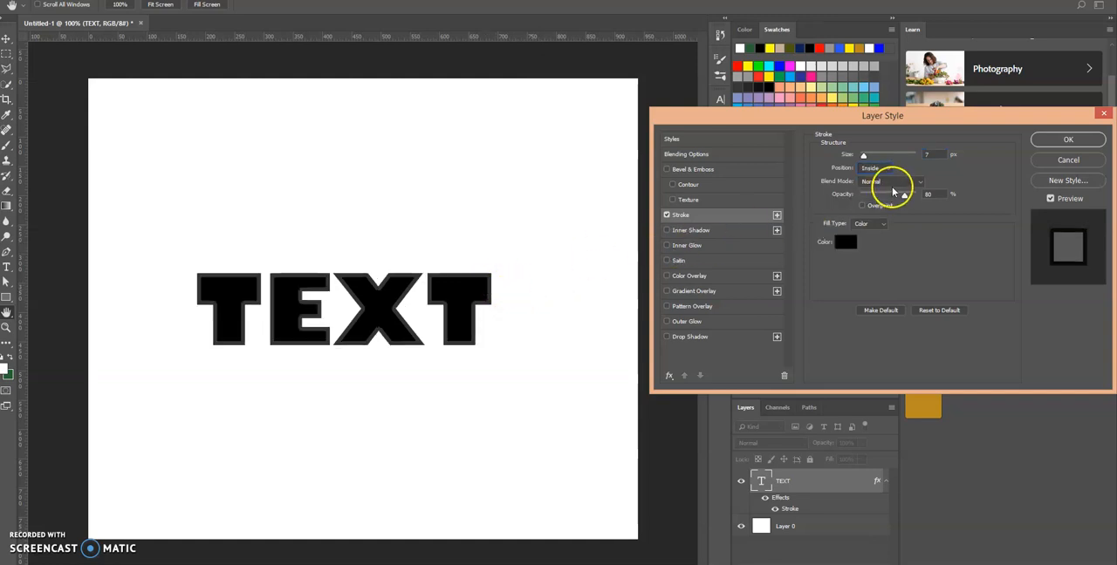
{"action": "left_click", "coordinate": [875, 168]}
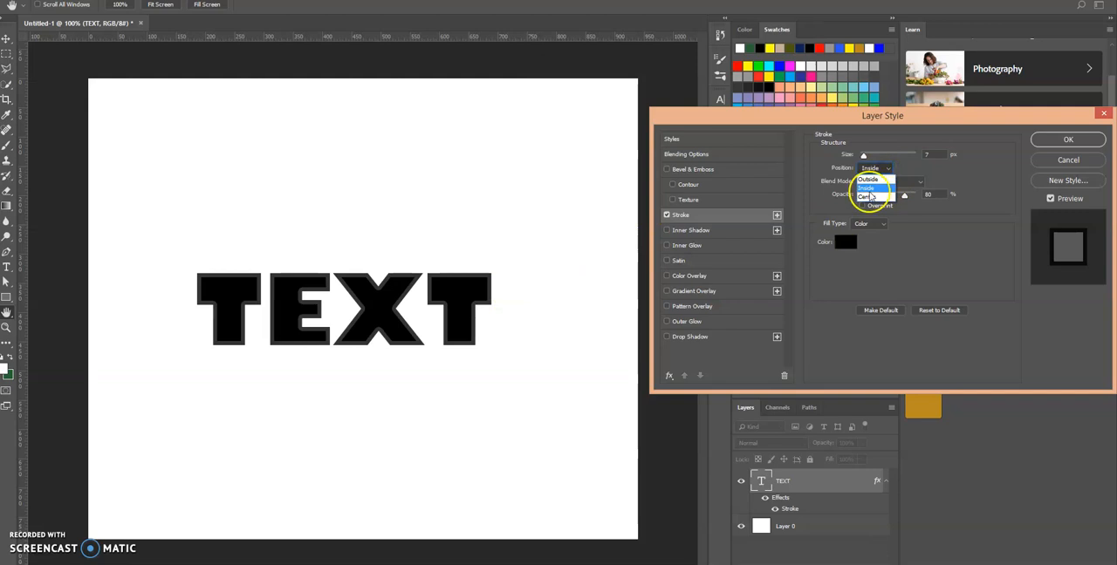
{"action": "left_click", "coordinate": [867, 191]}
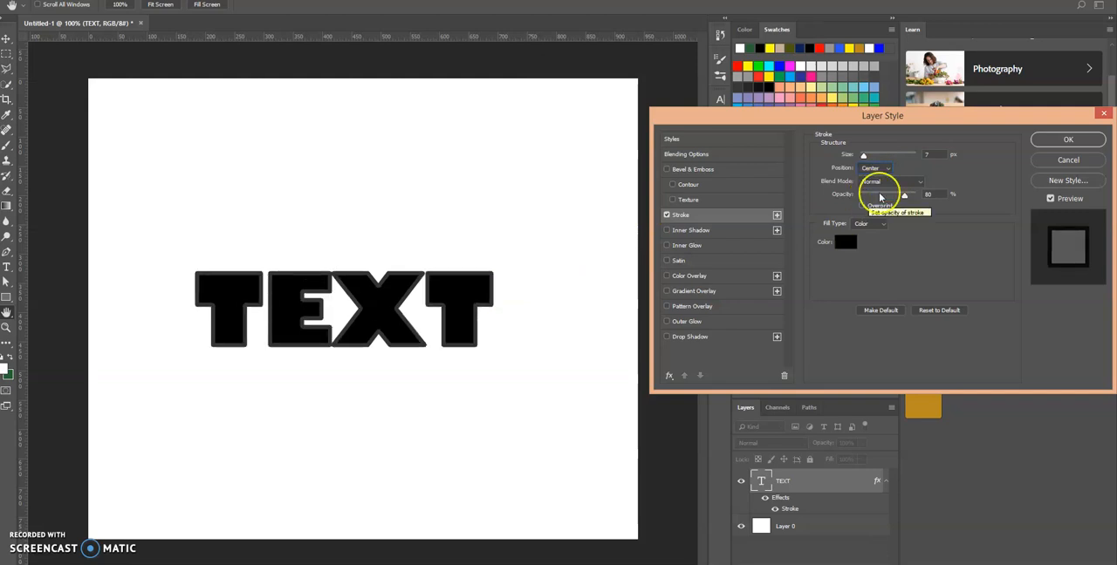
{"action": "left_click", "coordinate": [875, 168]}
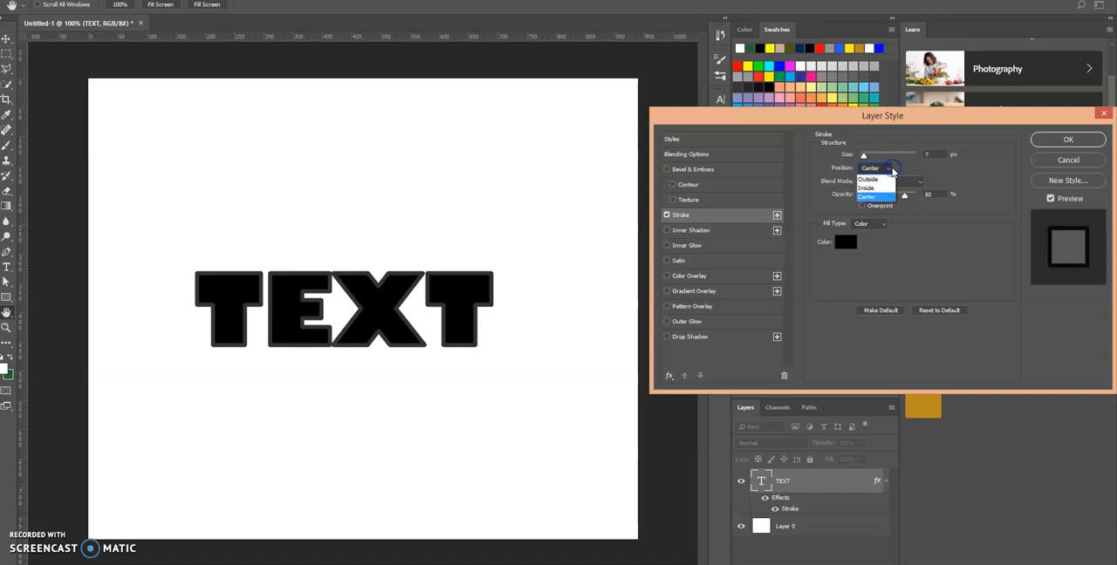
{"action": "left_click", "coordinate": [868, 179]}
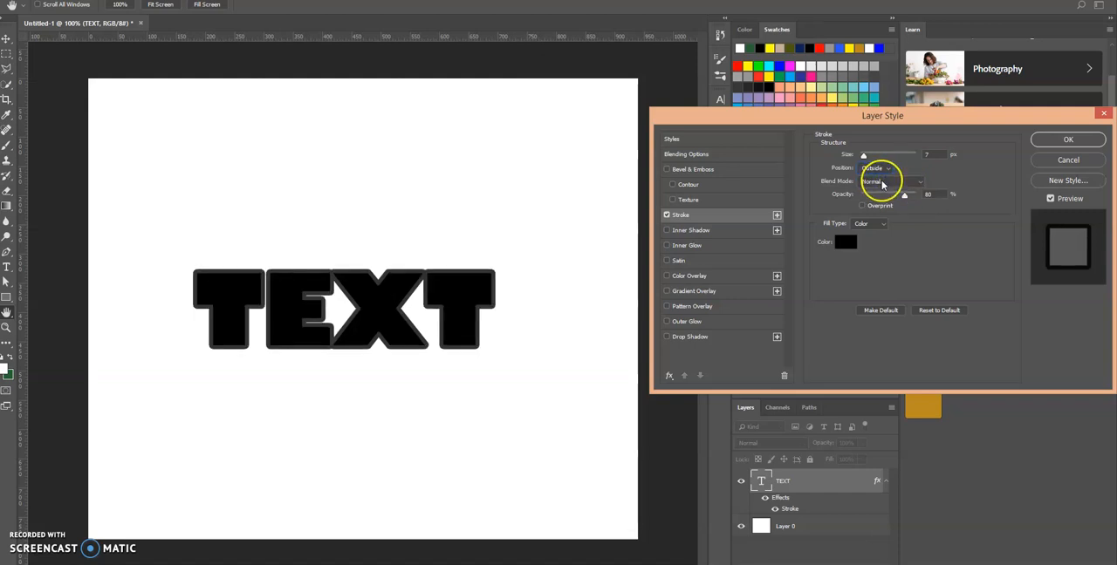
{"action": "mouse_move", "coordinate": [895, 181]}
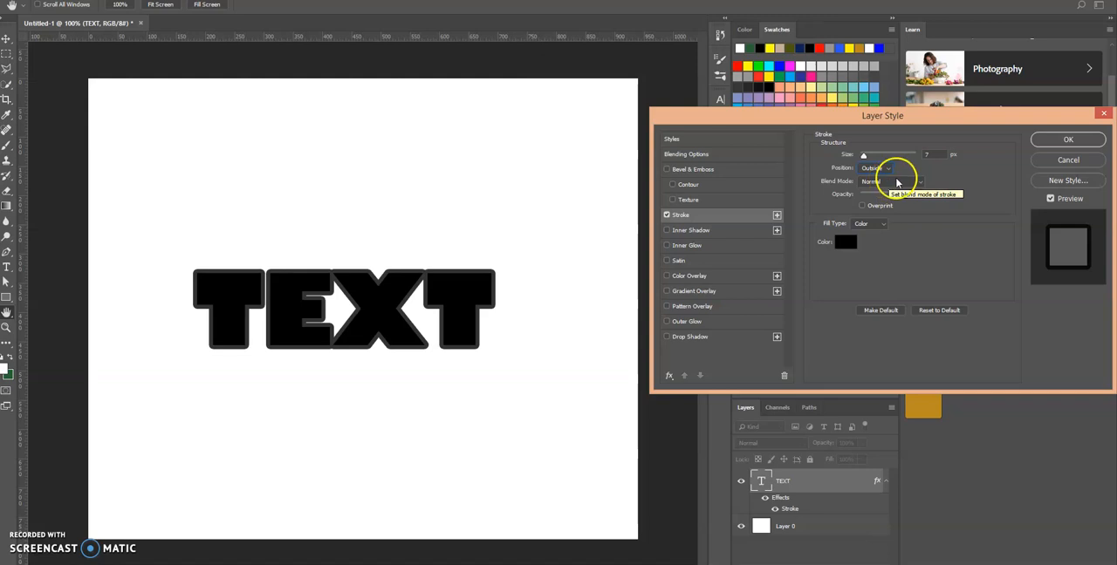
Keep the stroke blend mode at Normal and lower its opacity to 64%.
{"action": "left_click", "coordinate": [890, 180]}
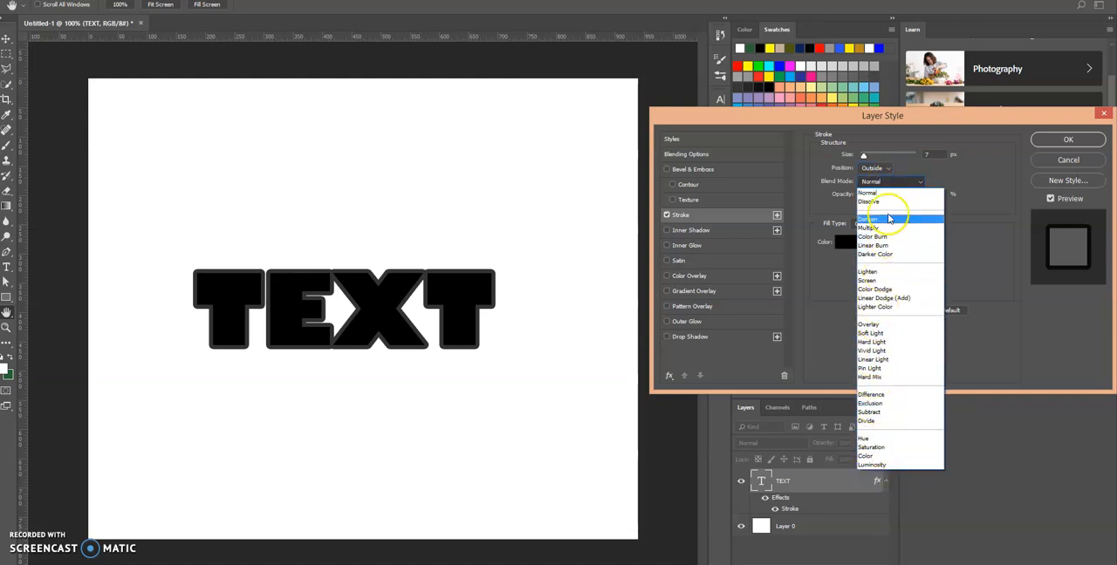
{"action": "mouse_move", "coordinate": [890, 193]}
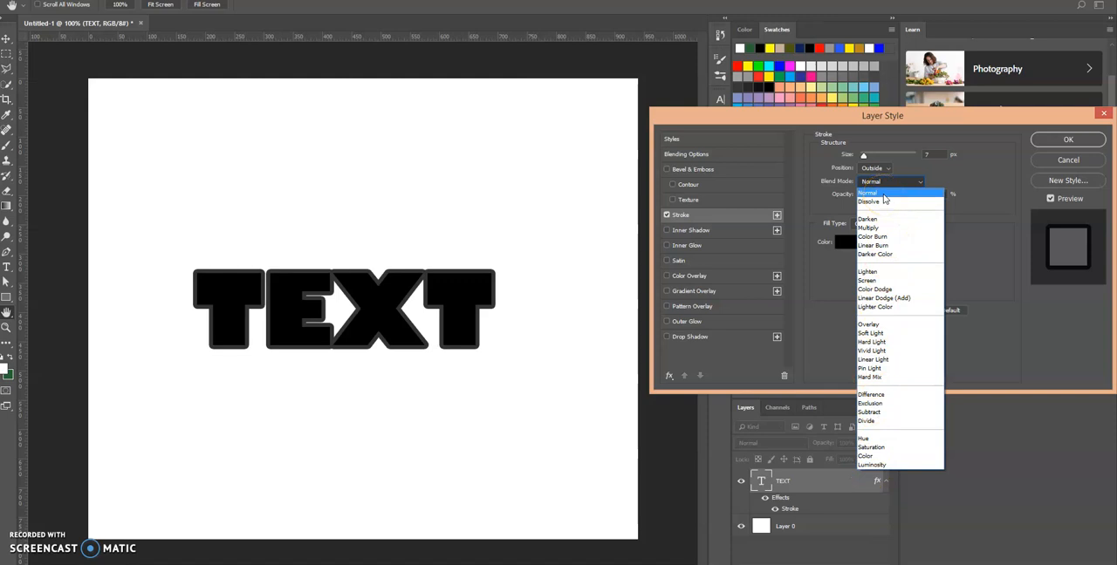
{"action": "left_click", "coordinate": [874, 193]}
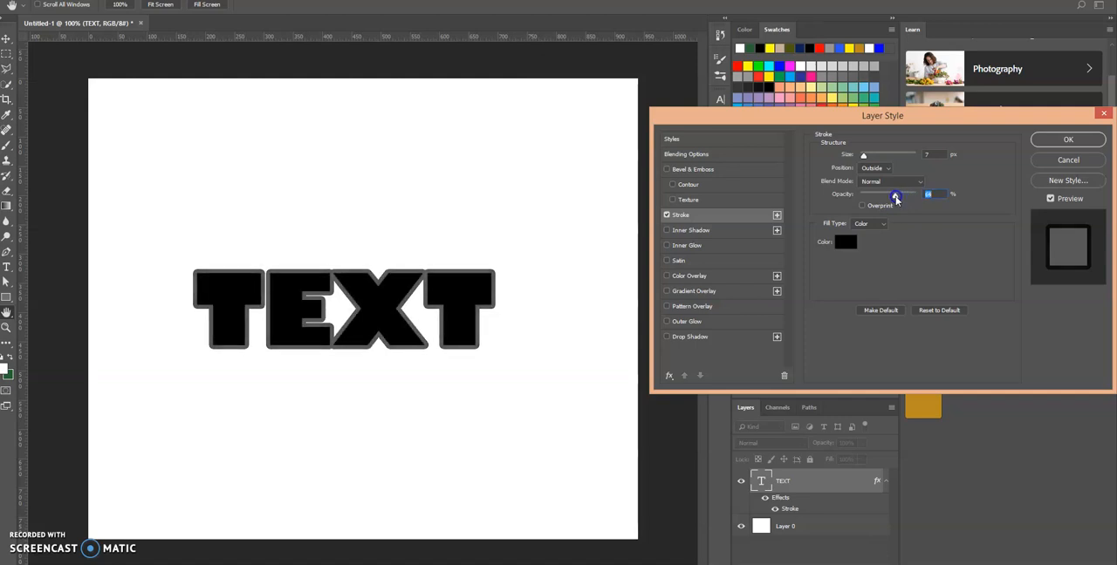
{"action": "mouse_move", "coordinate": [861, 224]}
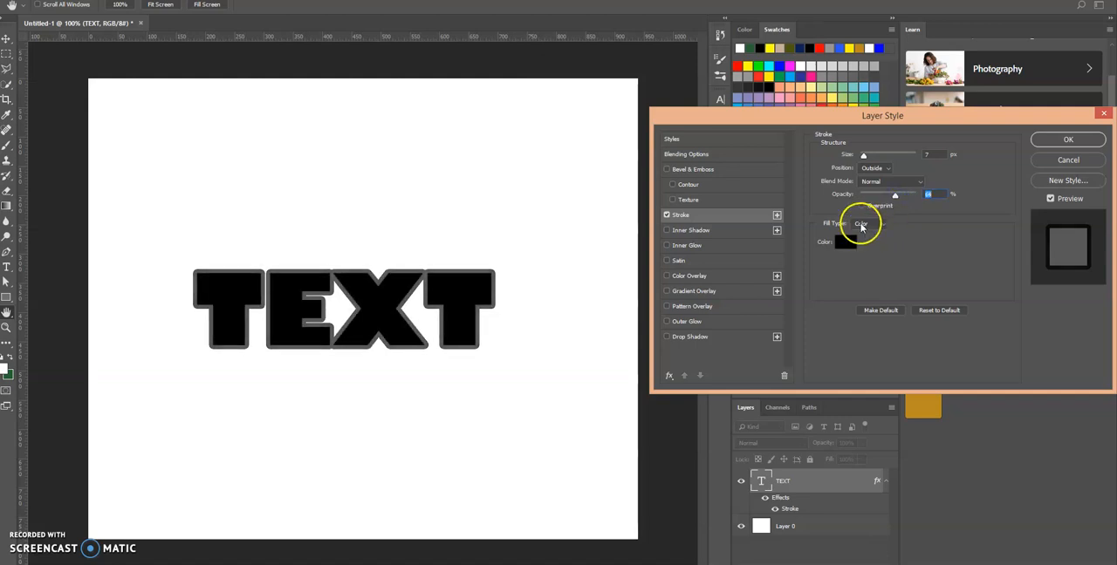
{"action": "left_click", "coordinate": [868, 223]}
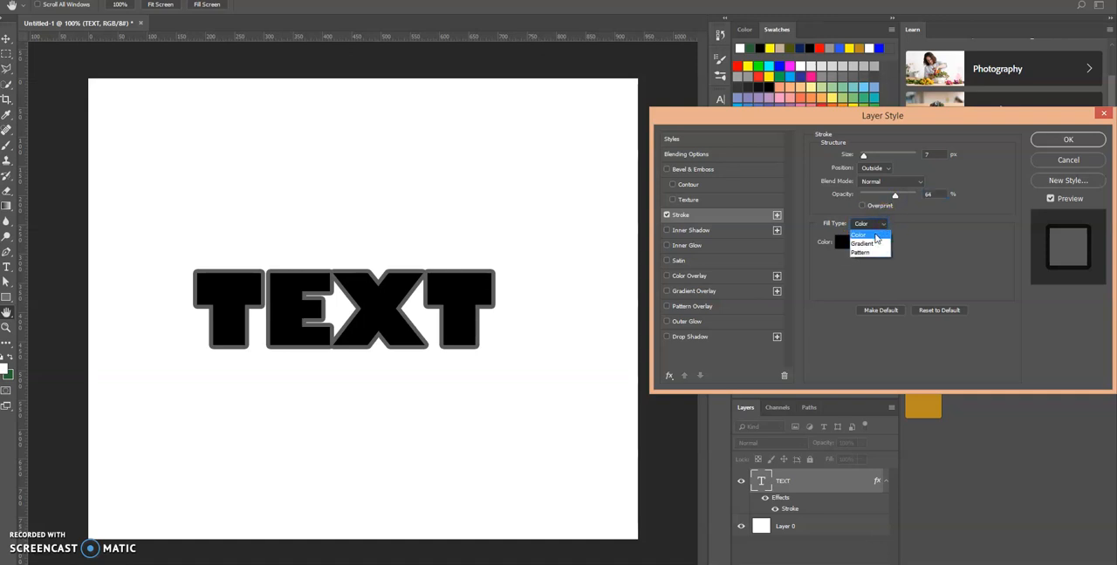
Fill the stroke with the Red, Green gradient preset.
{"action": "left_click", "coordinate": [862, 244]}
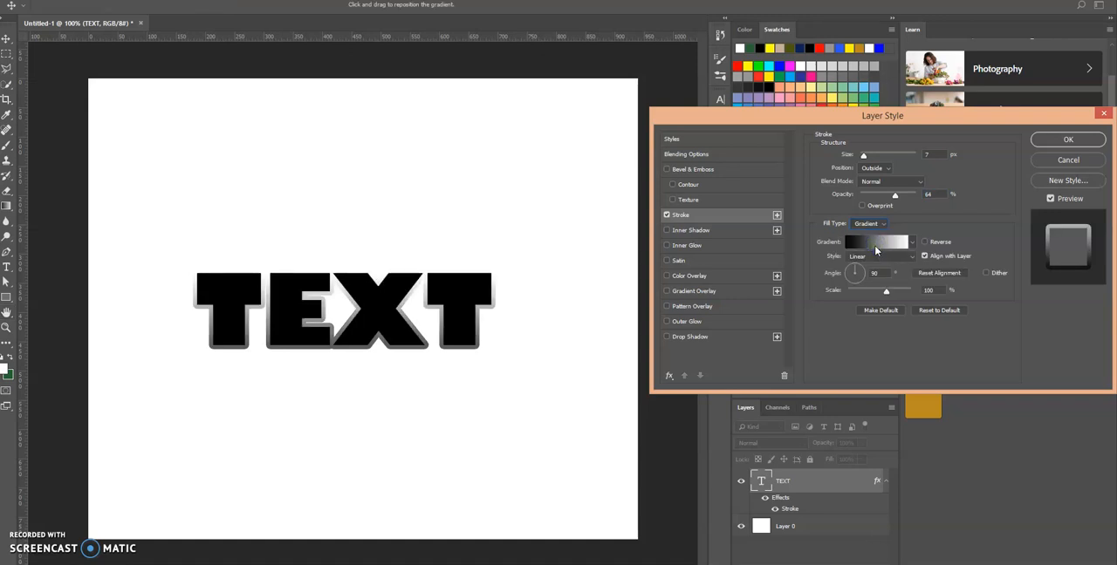
{"action": "mouse_move", "coordinate": [877, 244]}
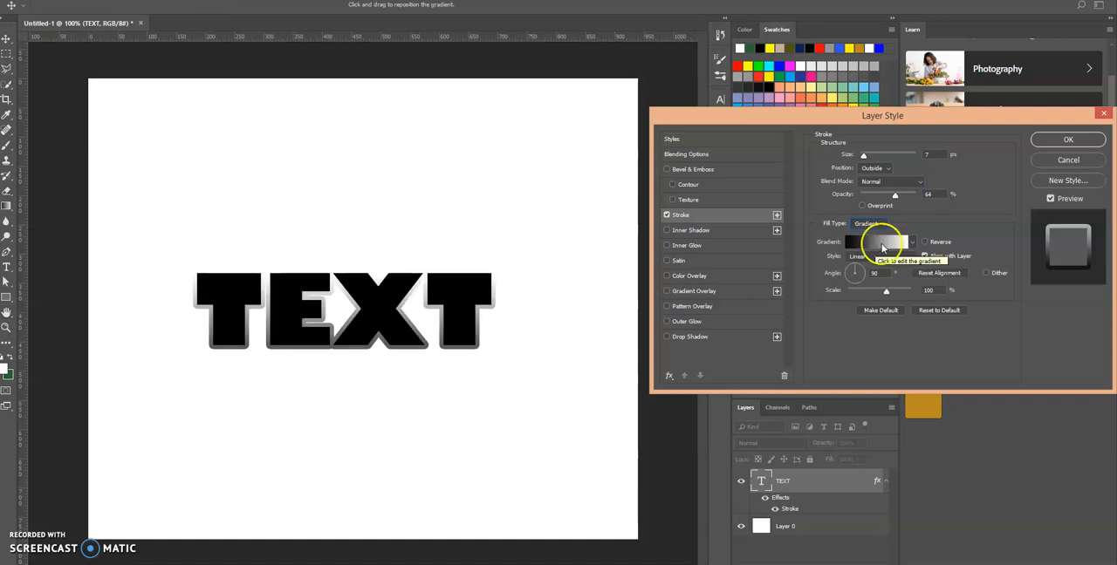
{"action": "mouse_move", "coordinate": [496, 294]}
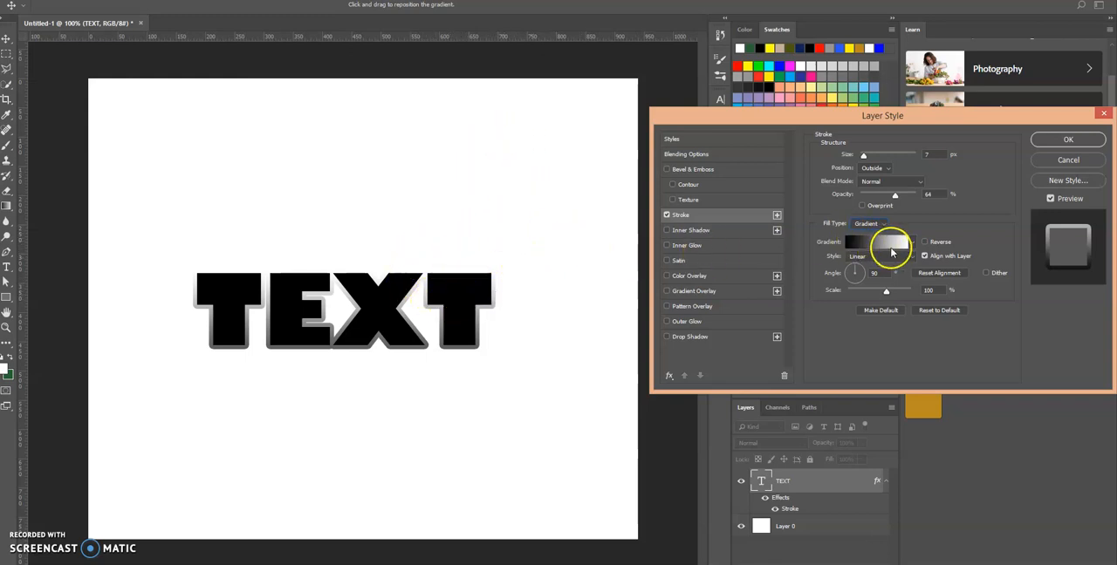
{"action": "left_click", "coordinate": [877, 242]}
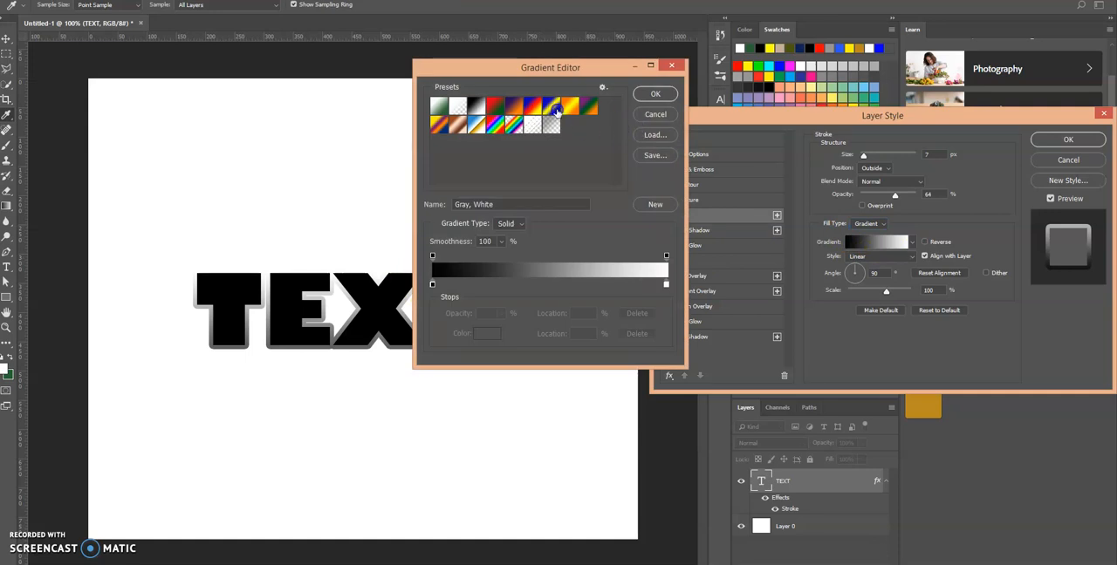
{"action": "left_click", "coordinate": [492, 107]}
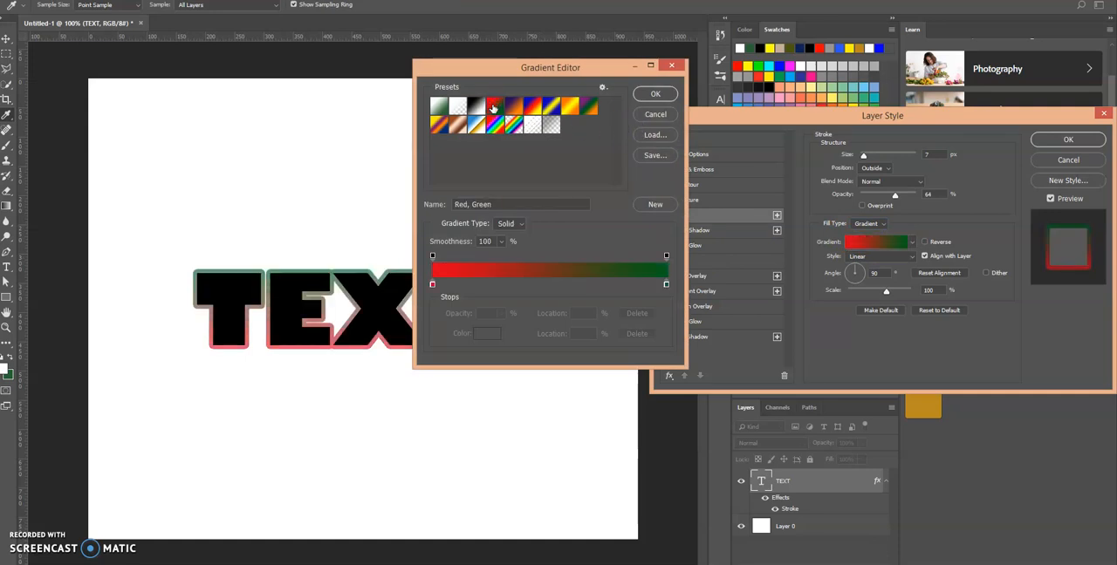
{"action": "left_click", "coordinate": [654, 93]}
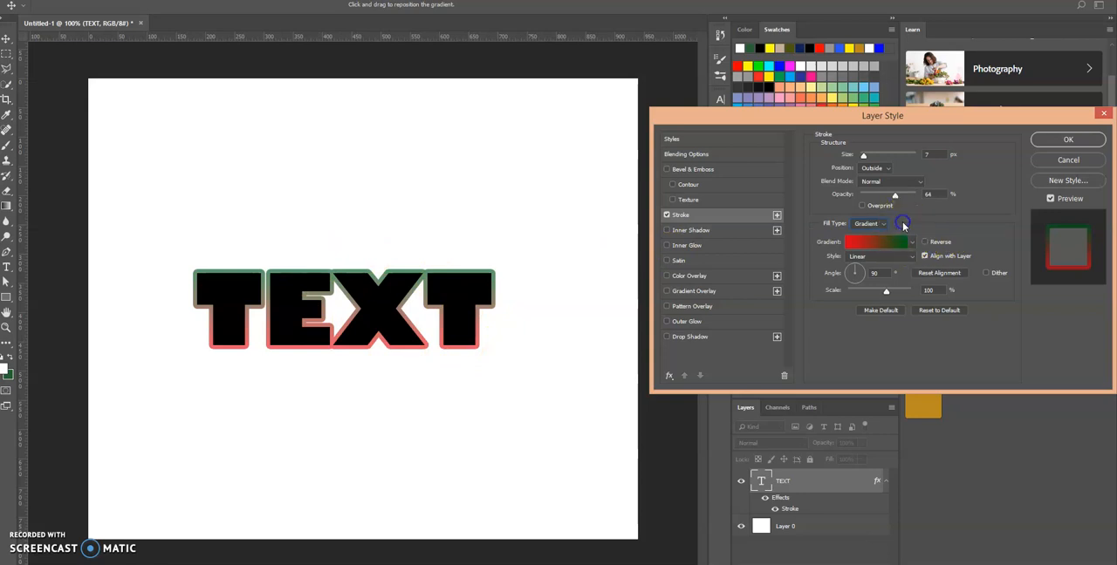
{"action": "left_click", "coordinate": [881, 225]}
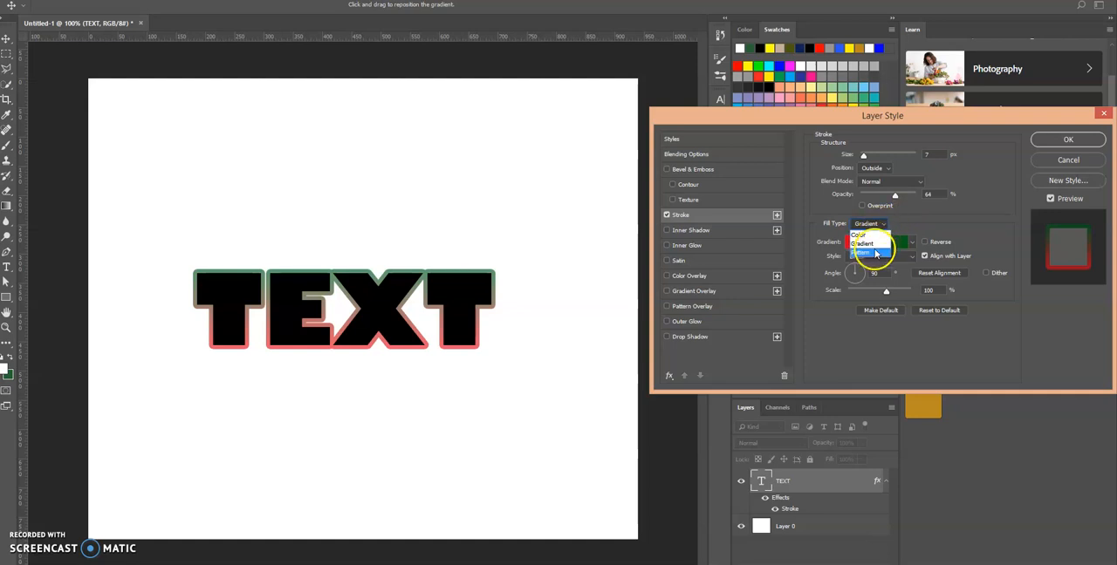
Try a yellow textured pattern stroke fill, then switch Fill Type back to Color.
{"action": "left_click", "coordinate": [863, 253]}
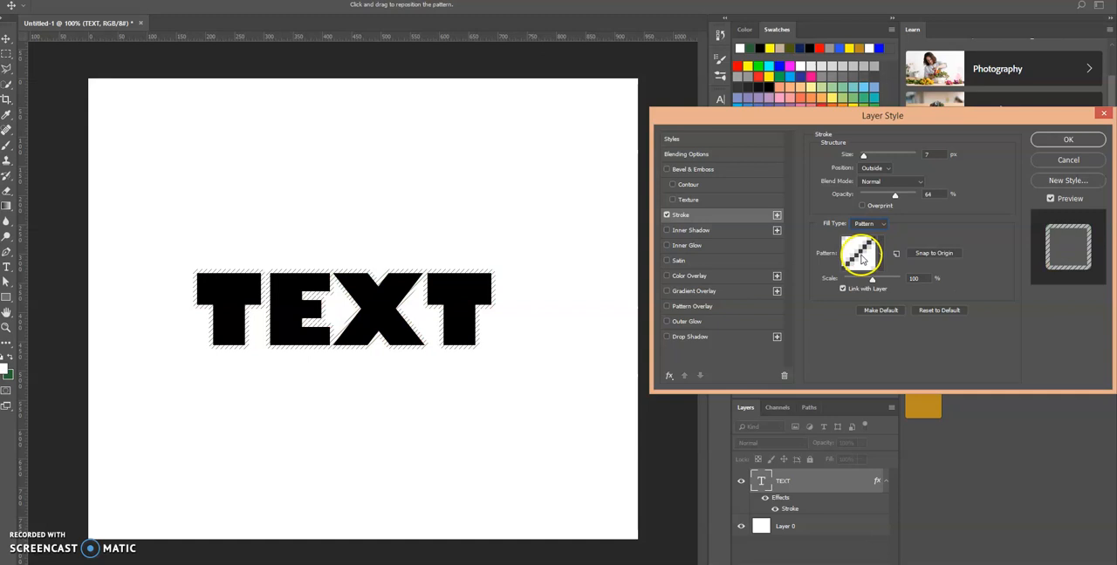
{"action": "left_click", "coordinate": [860, 253]}
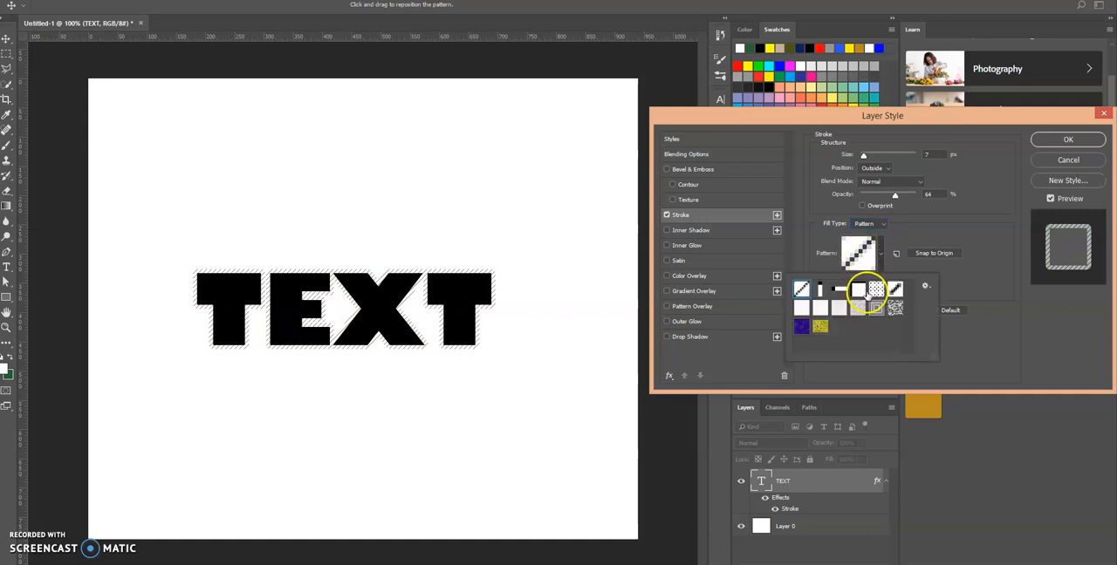
{"action": "left_click", "coordinate": [895, 289]}
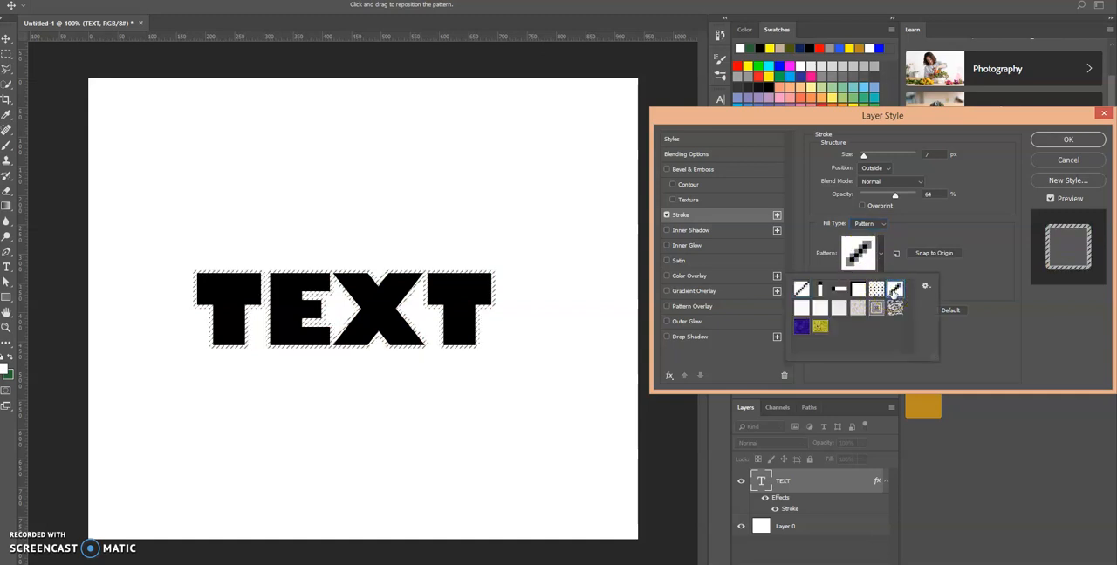
{"action": "left_click", "coordinate": [819, 326]}
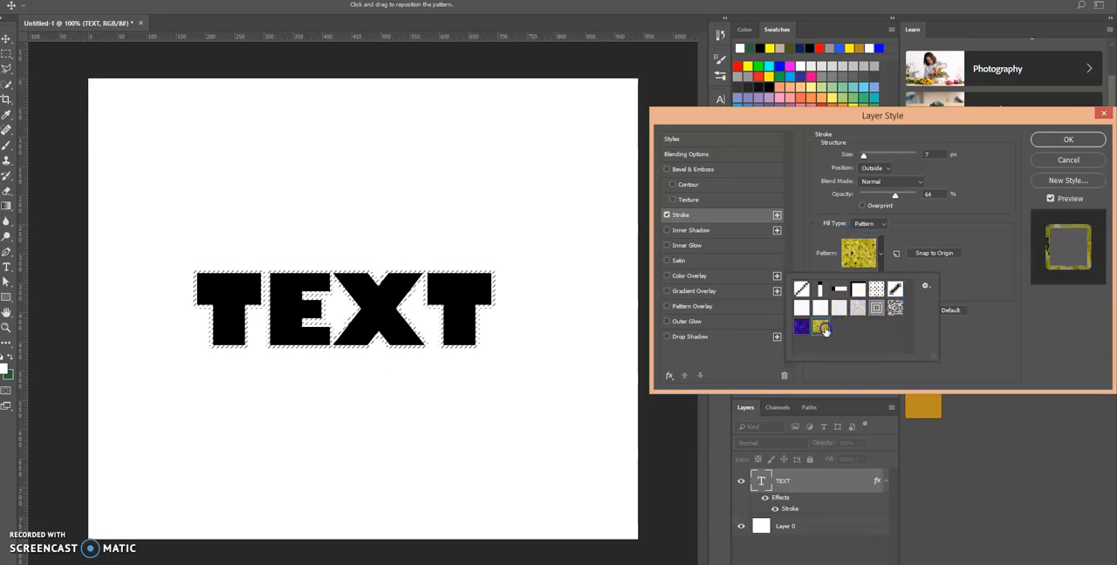
{"action": "left_click", "coordinate": [820, 327]}
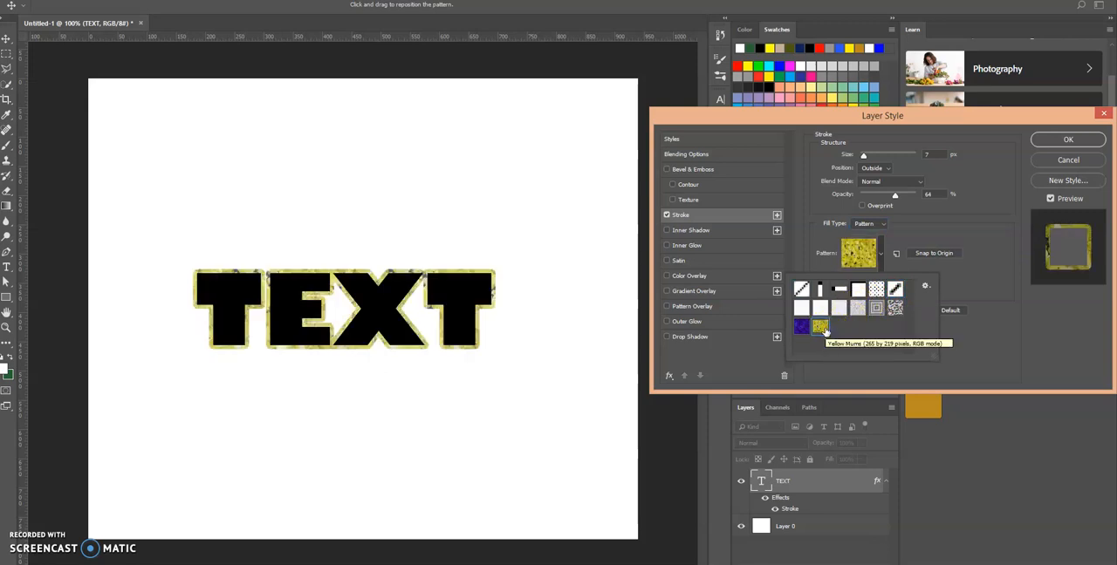
{"action": "left_click", "coordinate": [821, 328]}
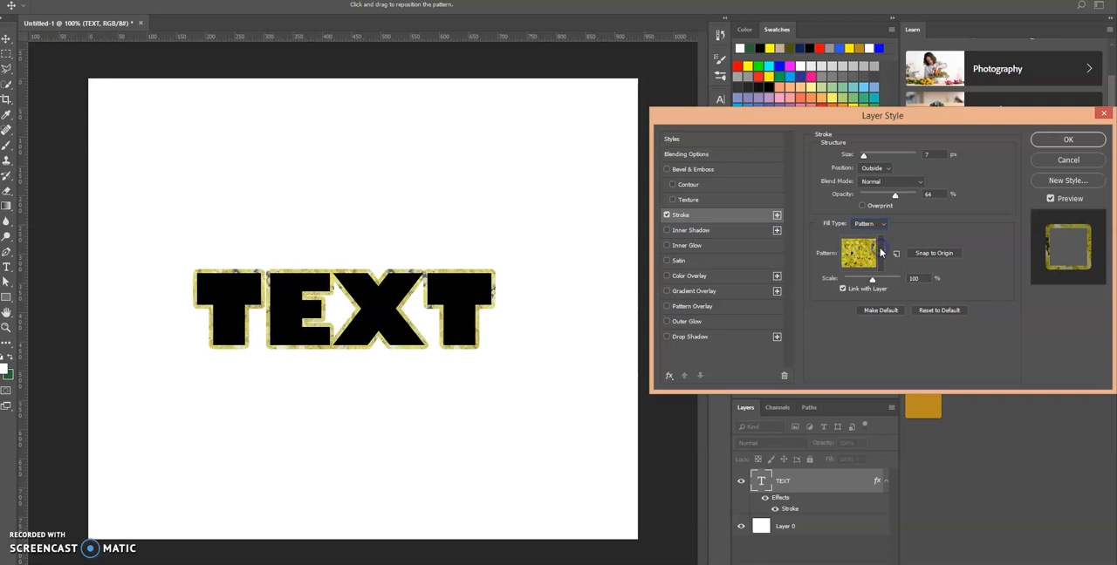
{"action": "left_click", "coordinate": [882, 223]}
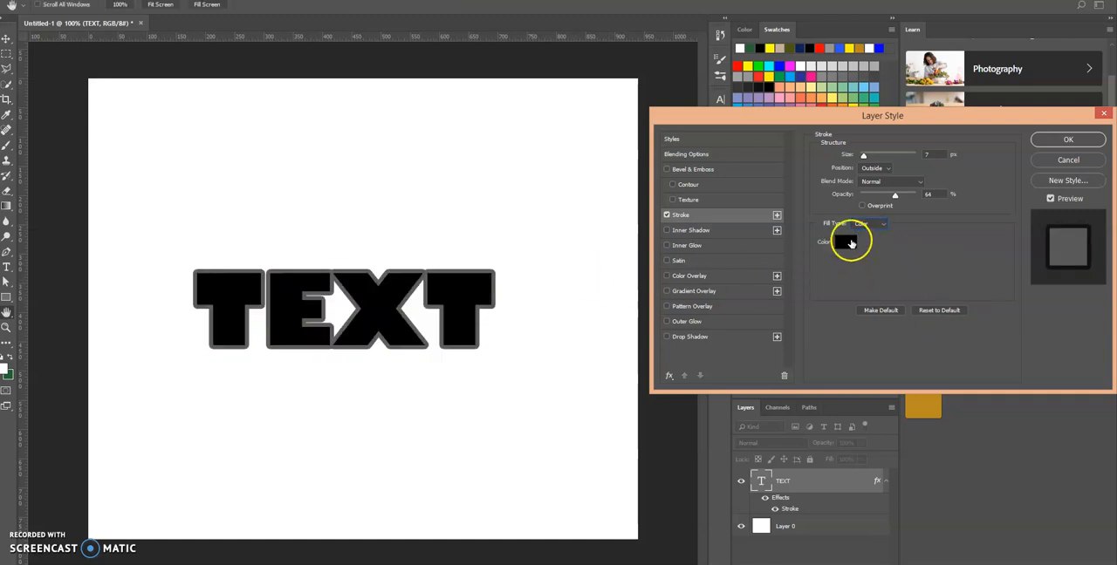
Choose a bright green in the Color Picker as the stroke colour.
{"action": "left_click", "coordinate": [850, 243]}
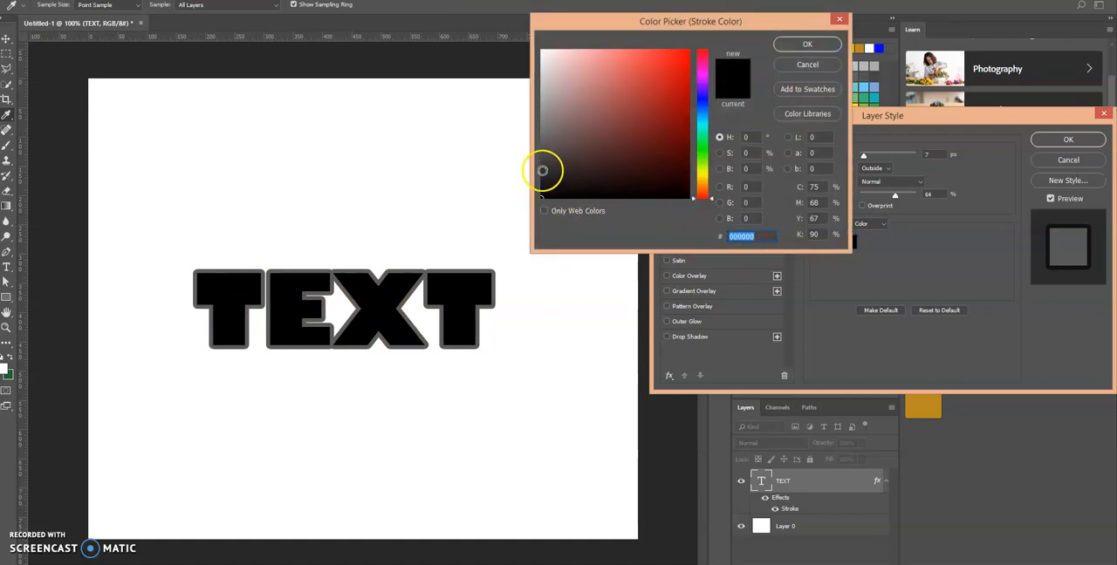
{"action": "mouse_move", "coordinate": [330, 183]}
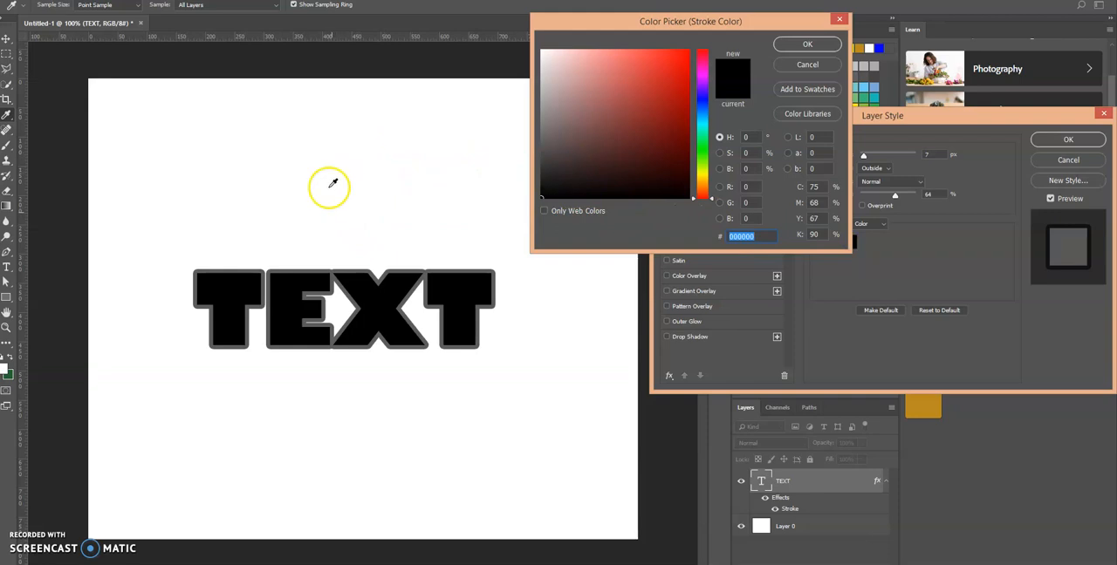
{"action": "mouse_move", "coordinate": [423, 227]}
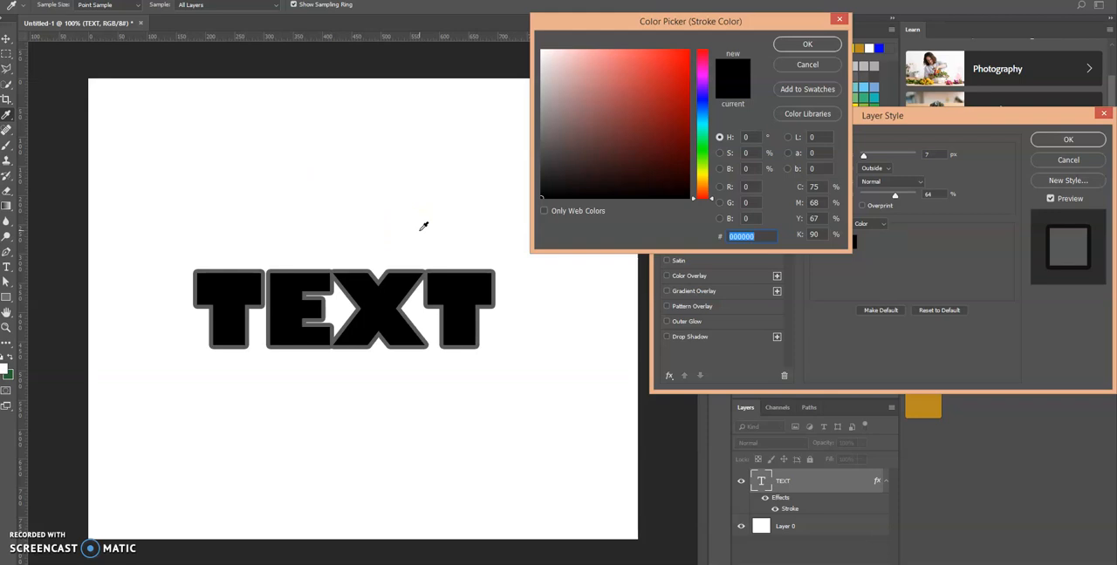
{"action": "mouse_move", "coordinate": [423, 277]}
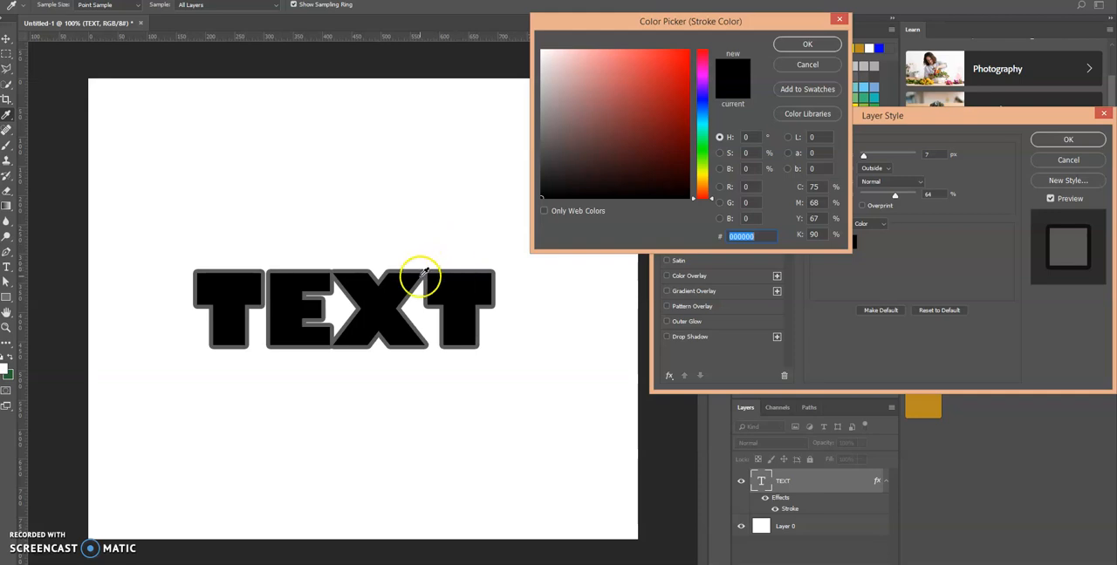
{"action": "mouse_move", "coordinate": [441, 278]}
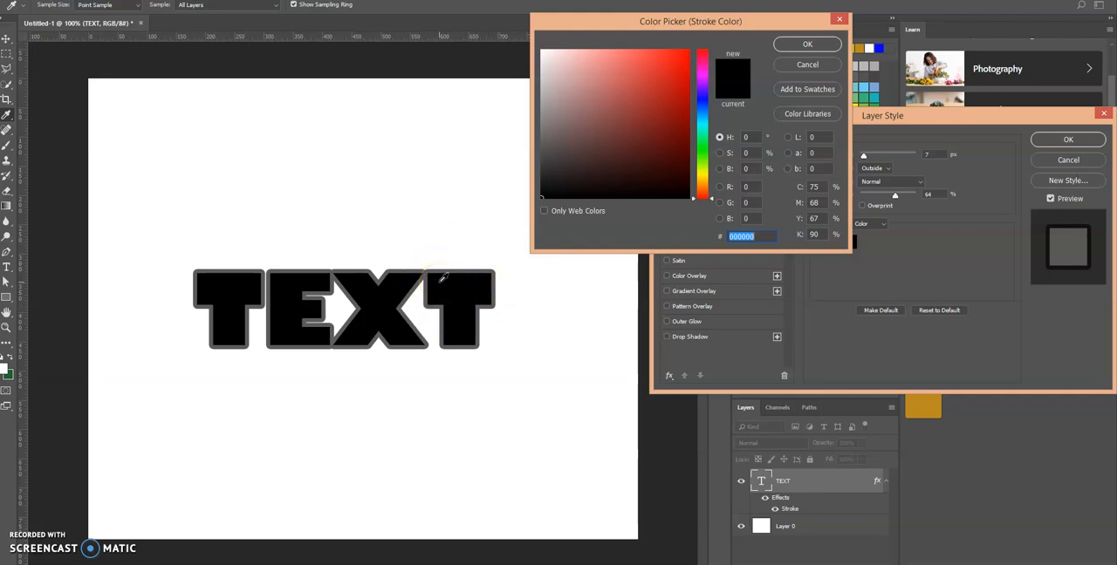
{"action": "mouse_move", "coordinate": [524, 231]}
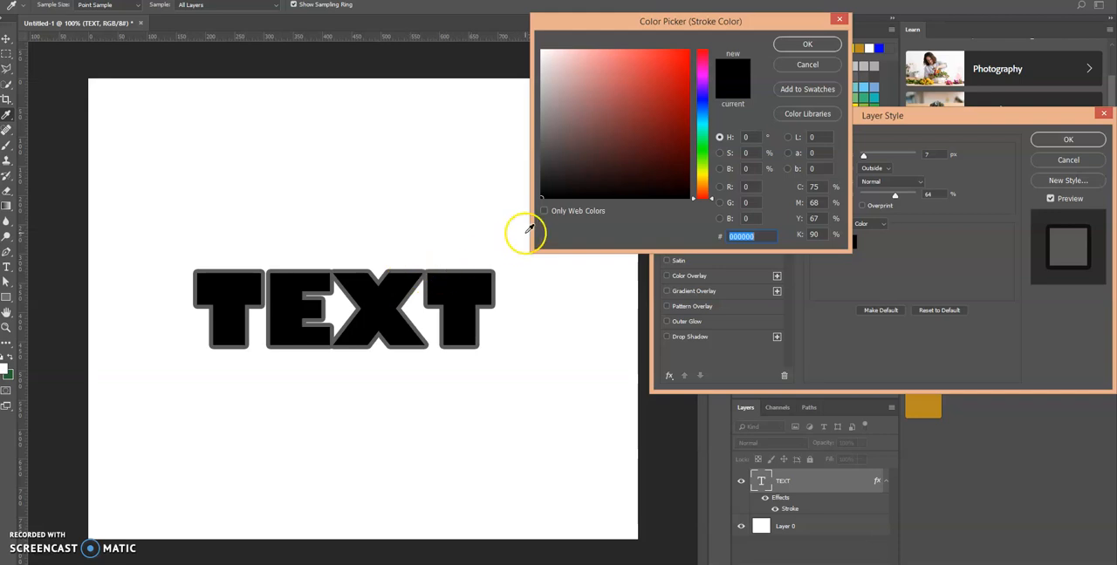
{"action": "left_click", "coordinate": [702, 97]}
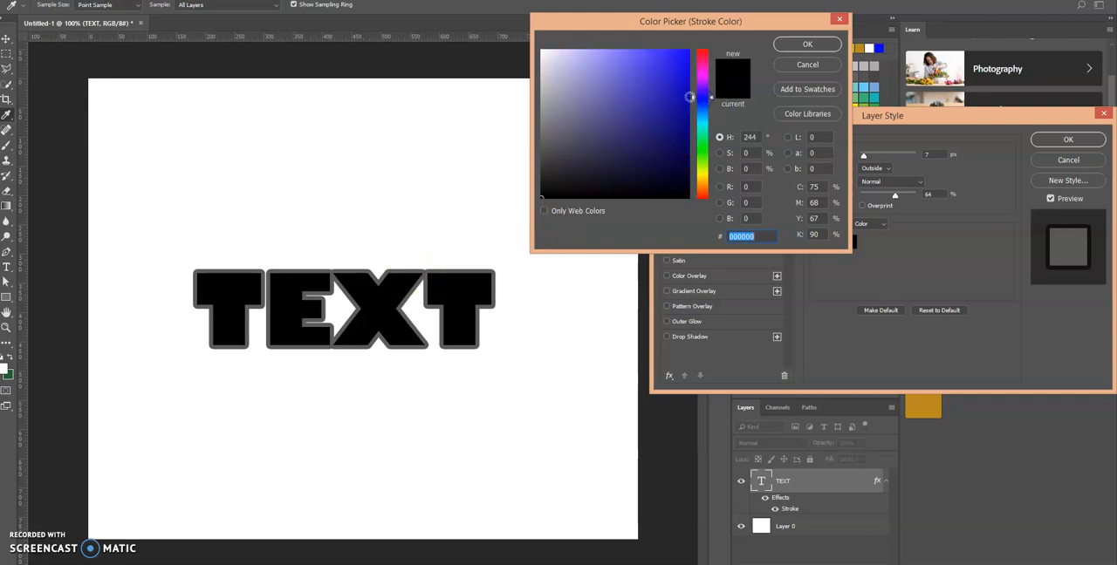
{"action": "left_click", "coordinate": [661, 84]}
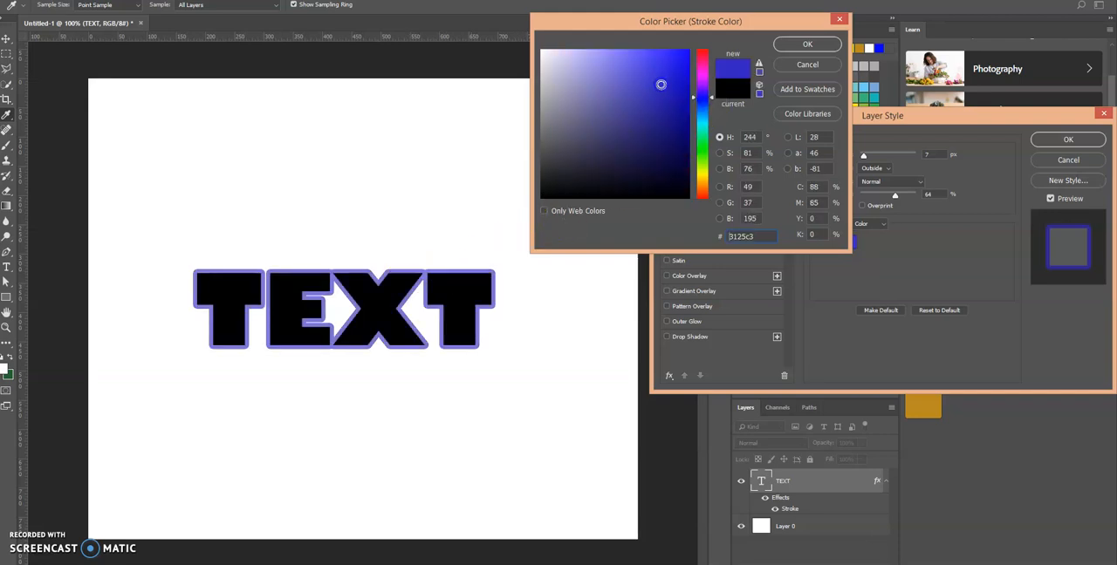
{"action": "mouse_move", "coordinate": [441, 277]}
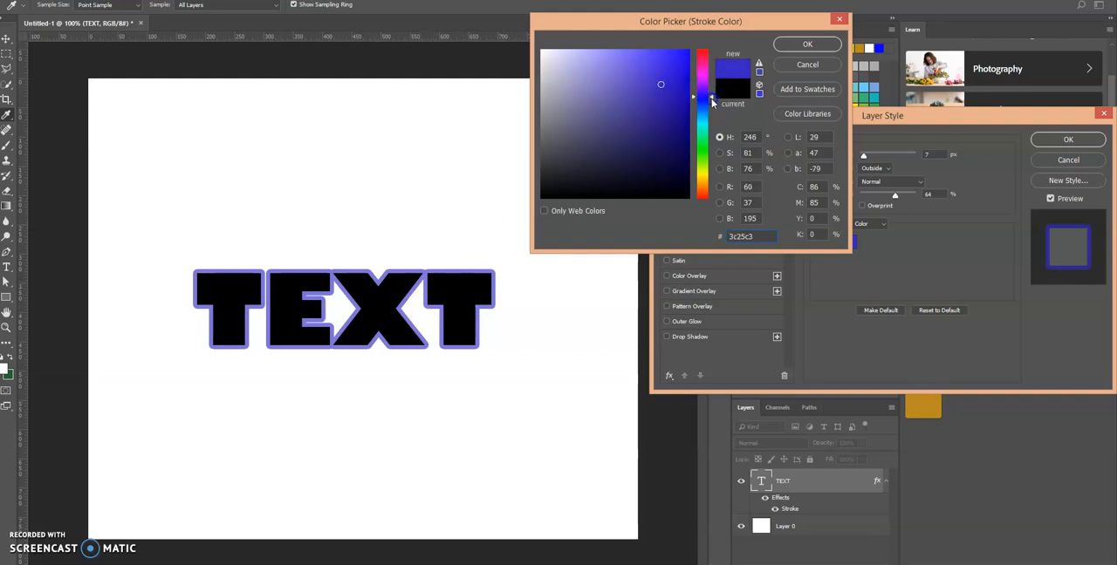
{"action": "left_click", "coordinate": [669, 81]}
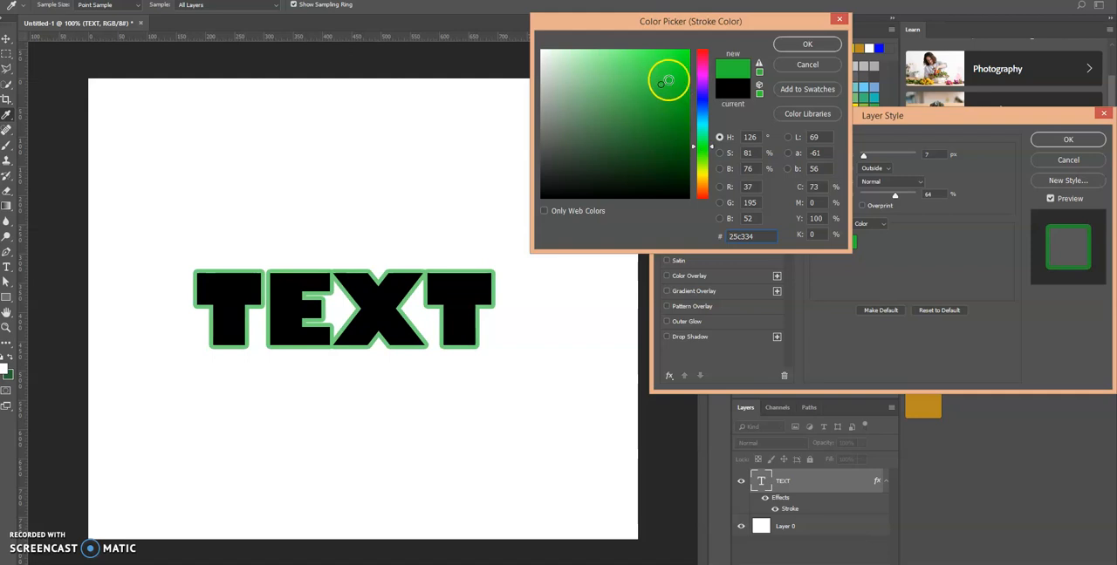
{"action": "left_click_drag", "start_coordinate": [668, 80], "coordinate": [689, 93]}
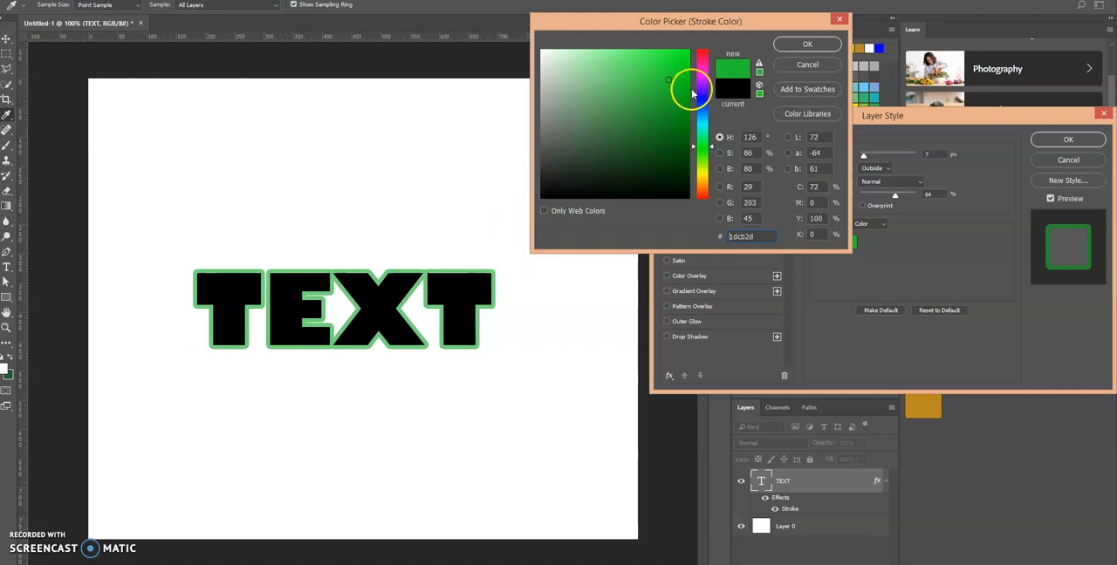
{"action": "left_click", "coordinate": [805, 43]}
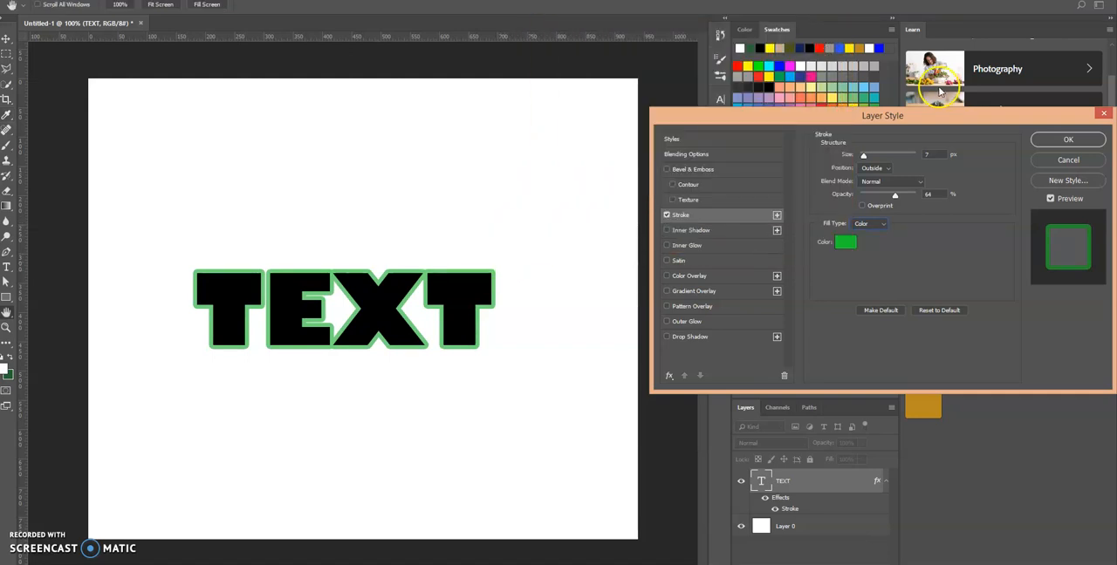